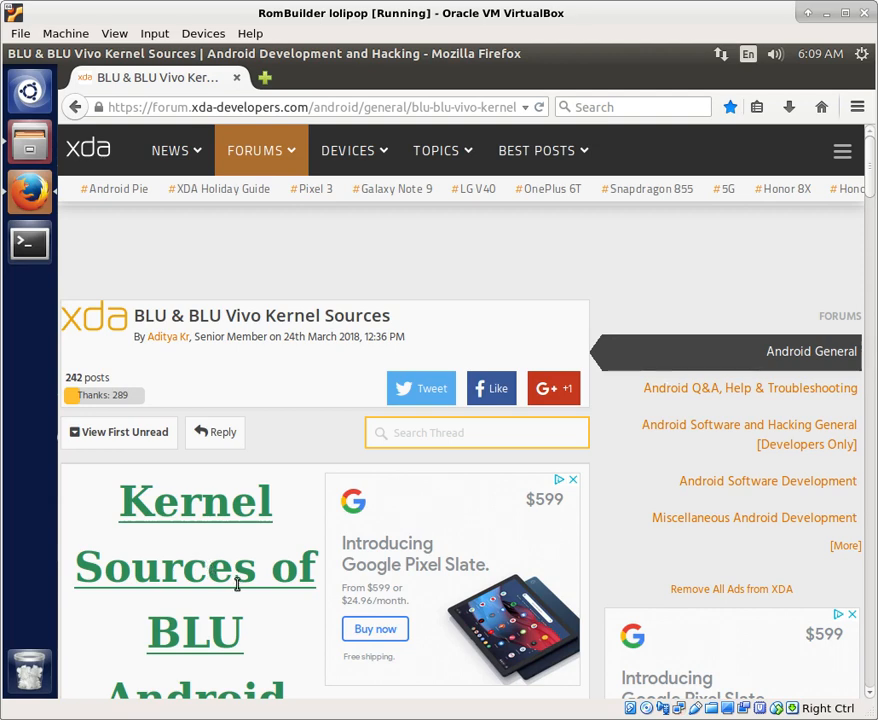
Scroll down the XDA thread's device list to the Life XL L0051 entry
scroll(down, 3)
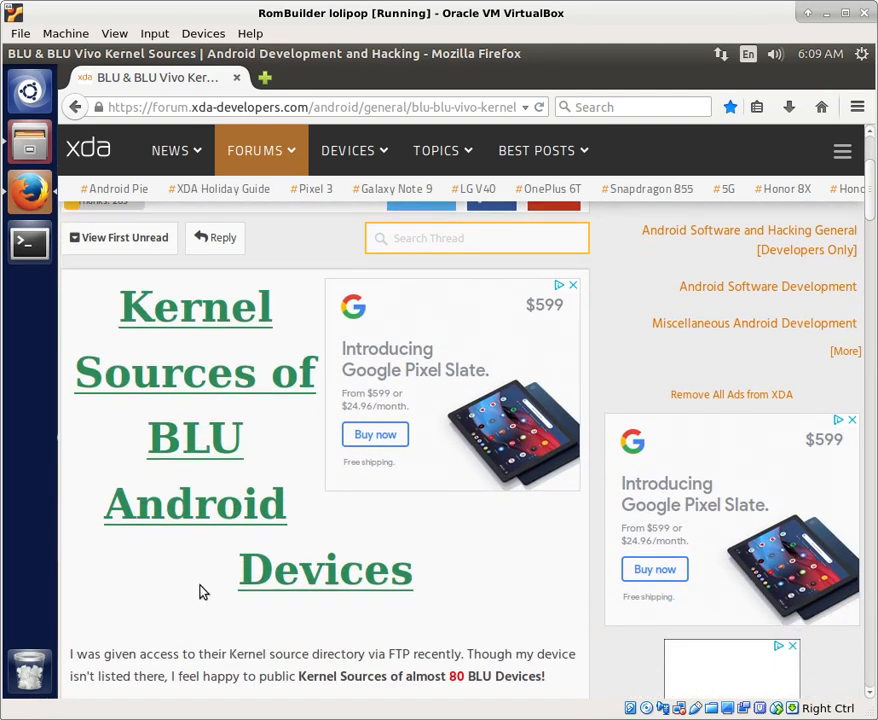
mouse_move(184, 556)
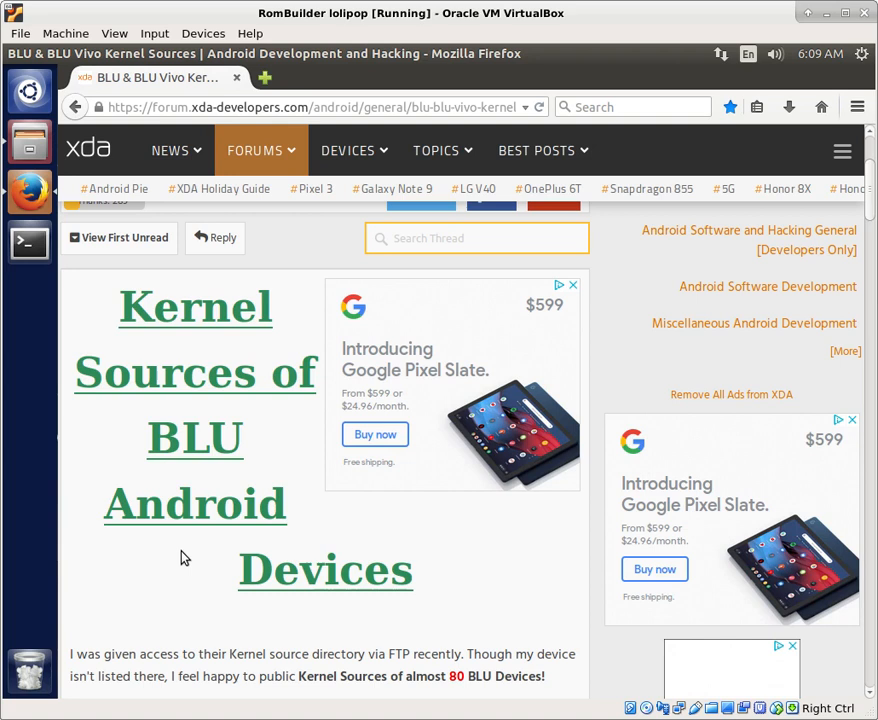
mouse_move(178, 560)
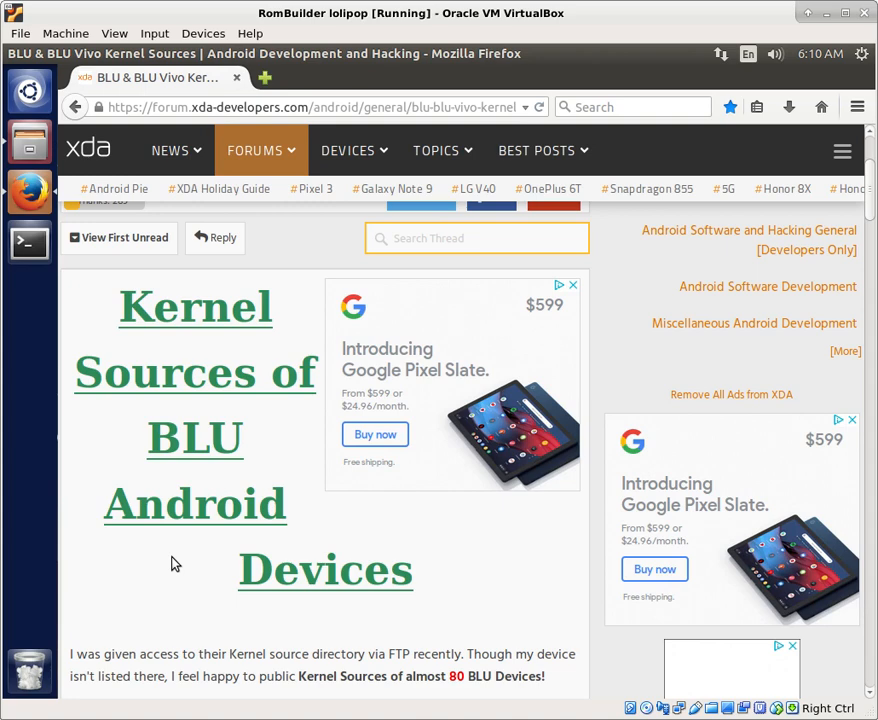
mouse_move(136, 578)
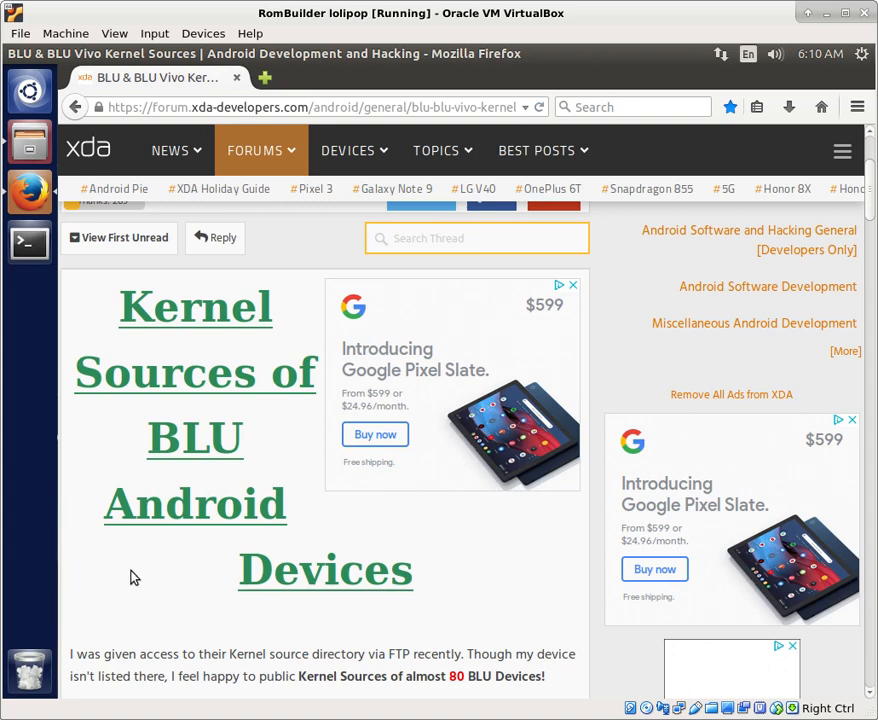
scroll(down, 3)
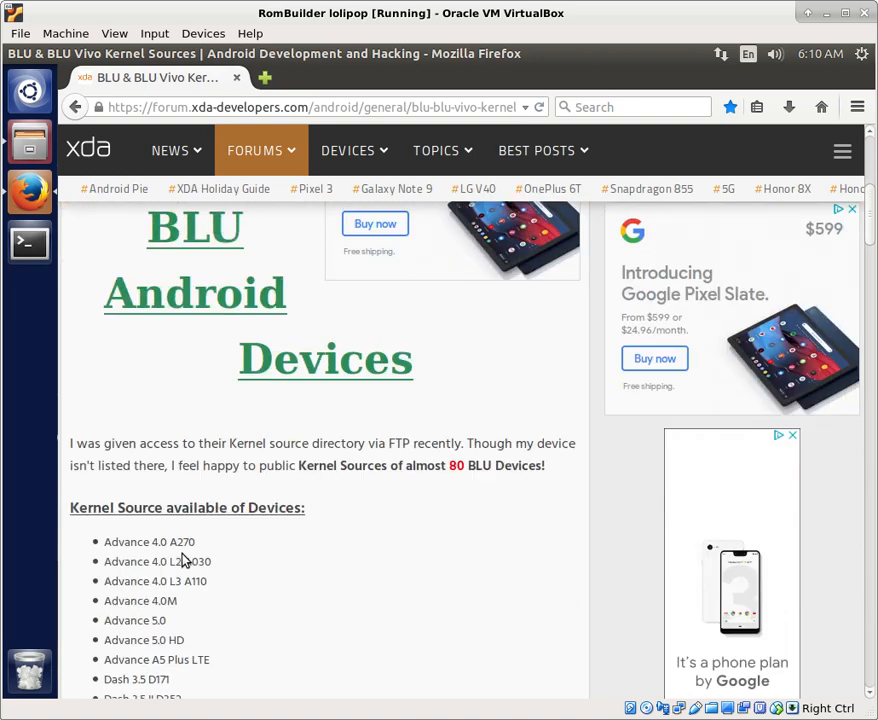
scroll(down, 3)
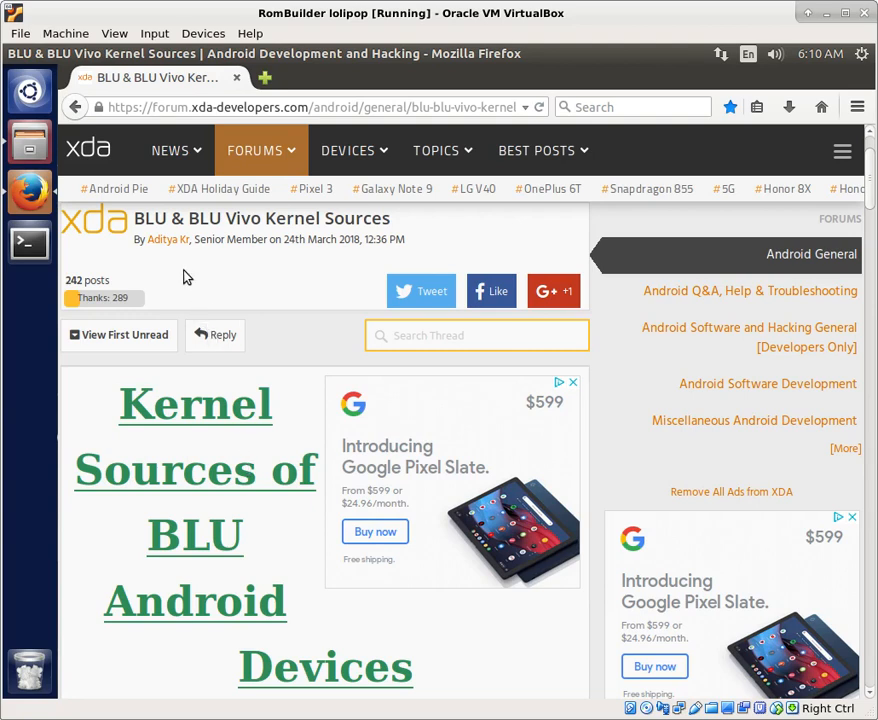
mouse_move(300, 258)
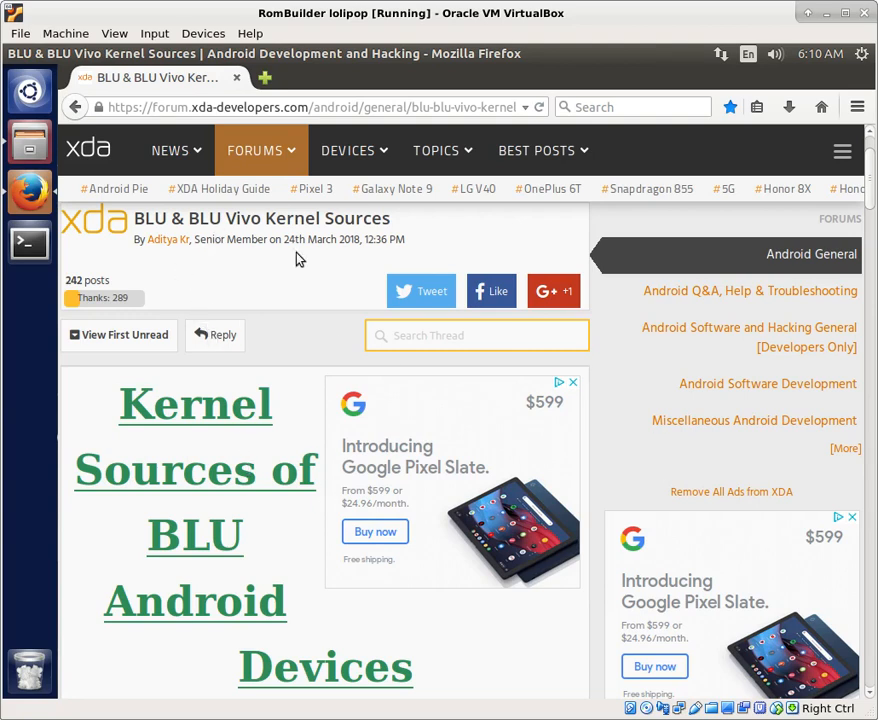
mouse_move(296, 540)
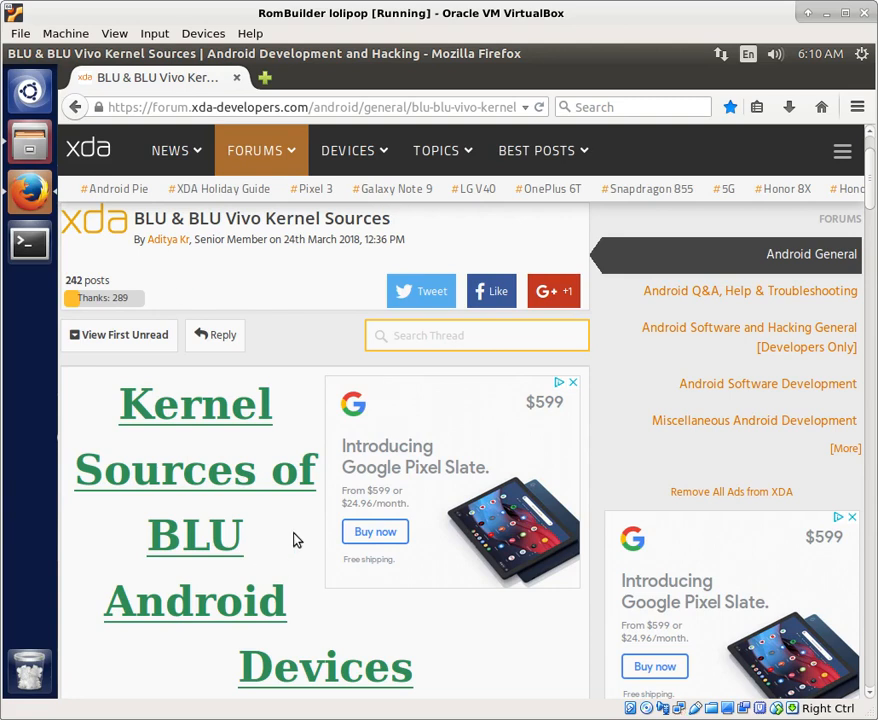
scroll(down, 3)
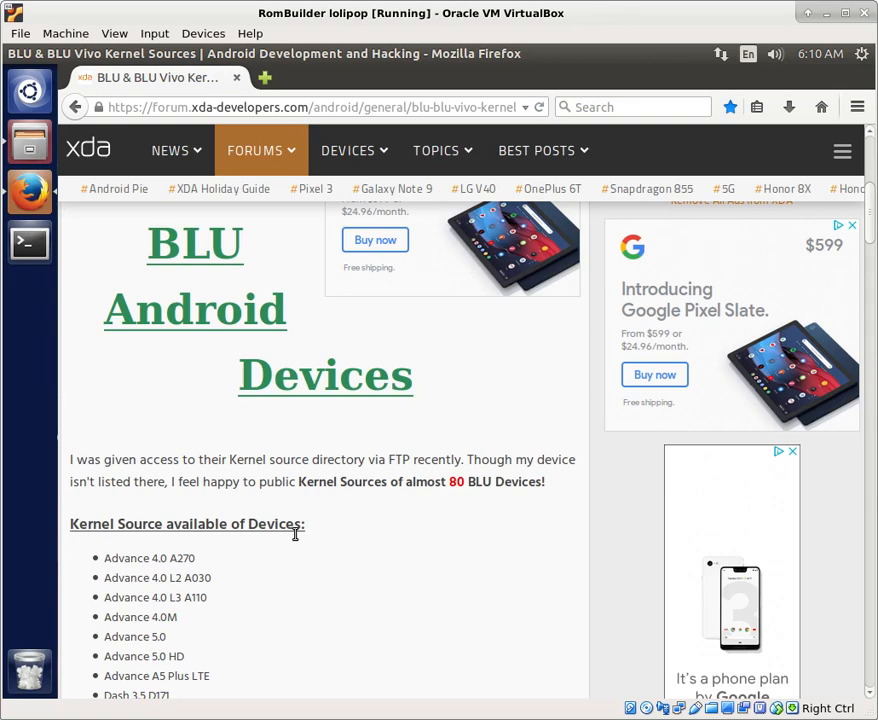
scroll(down, 3)
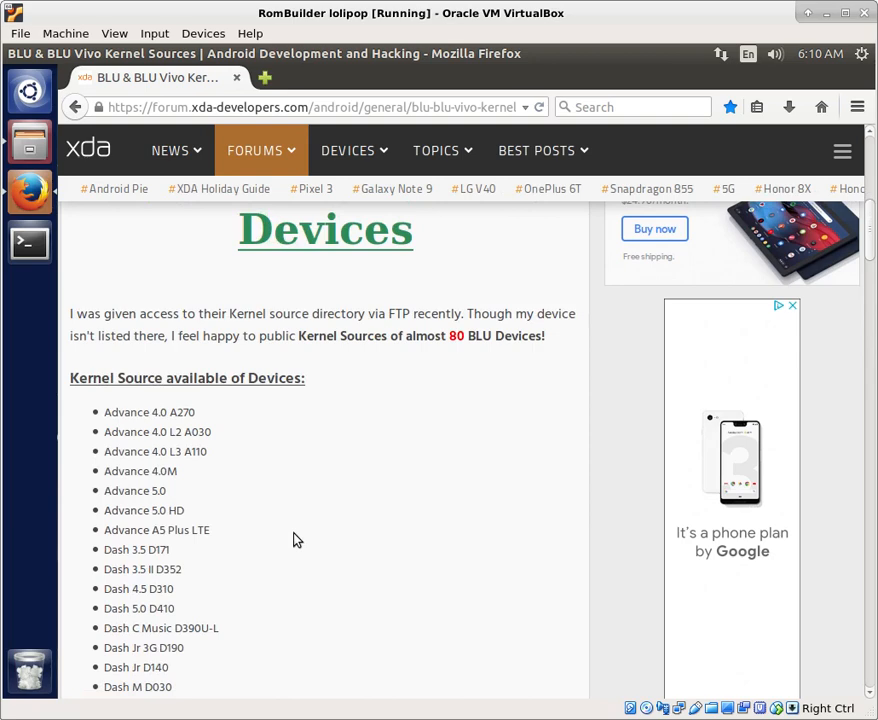
scroll(down, 3)
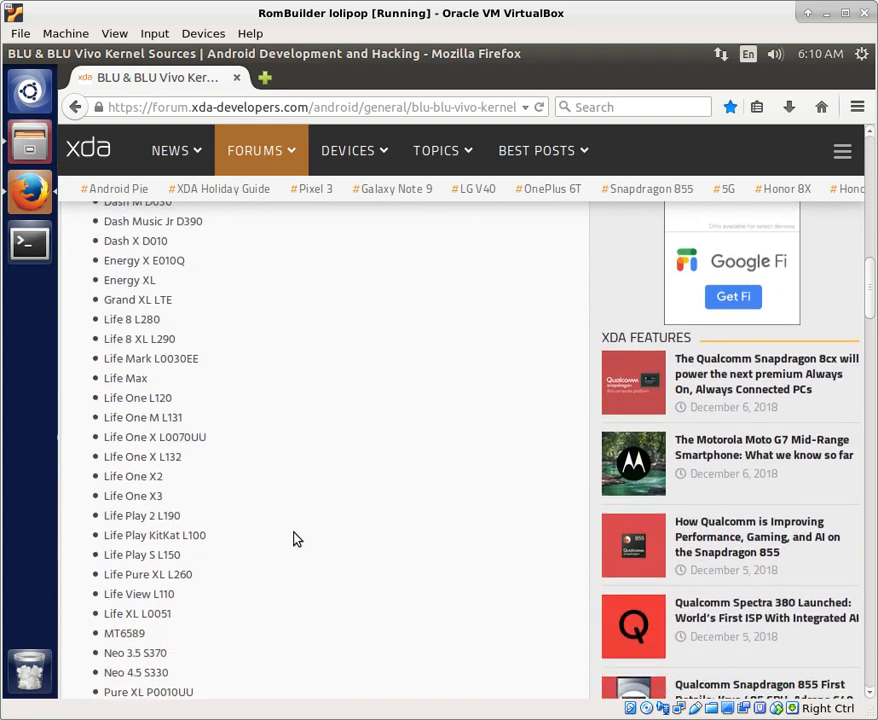
scroll(down, 3)
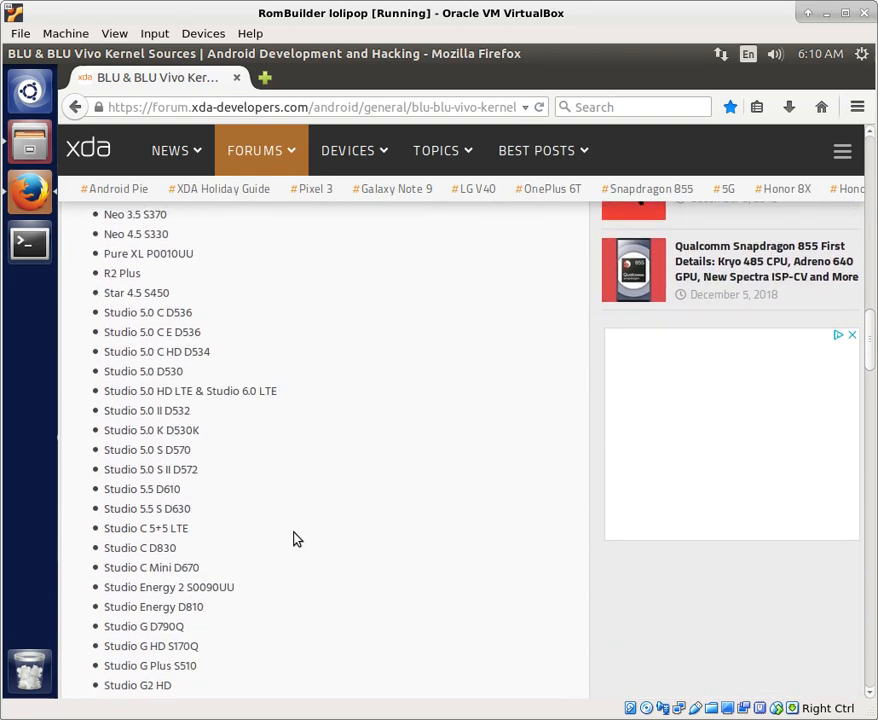
scroll(down, 3)
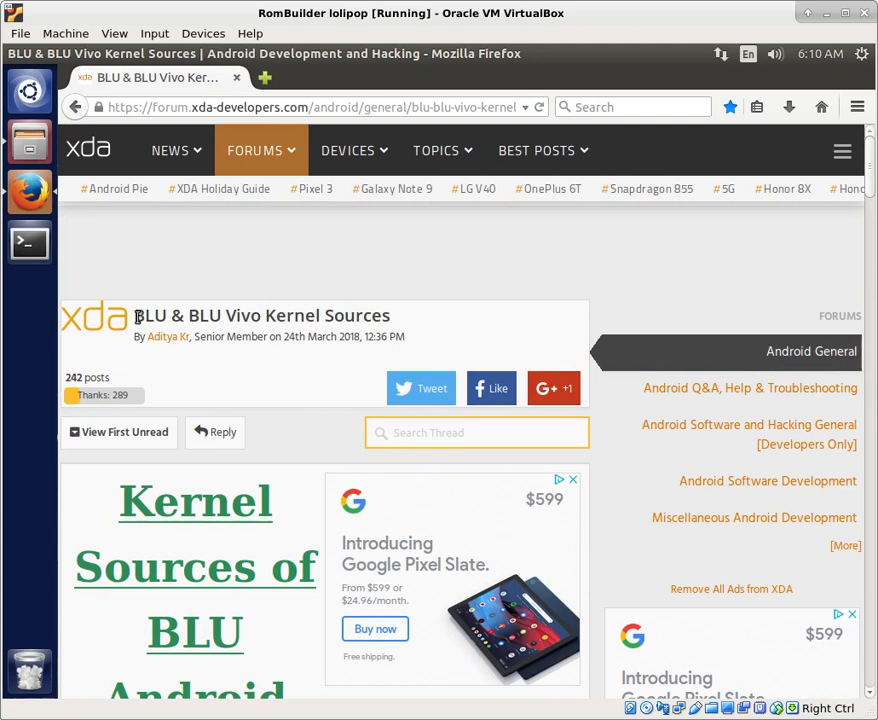
mouse_move(196, 314)
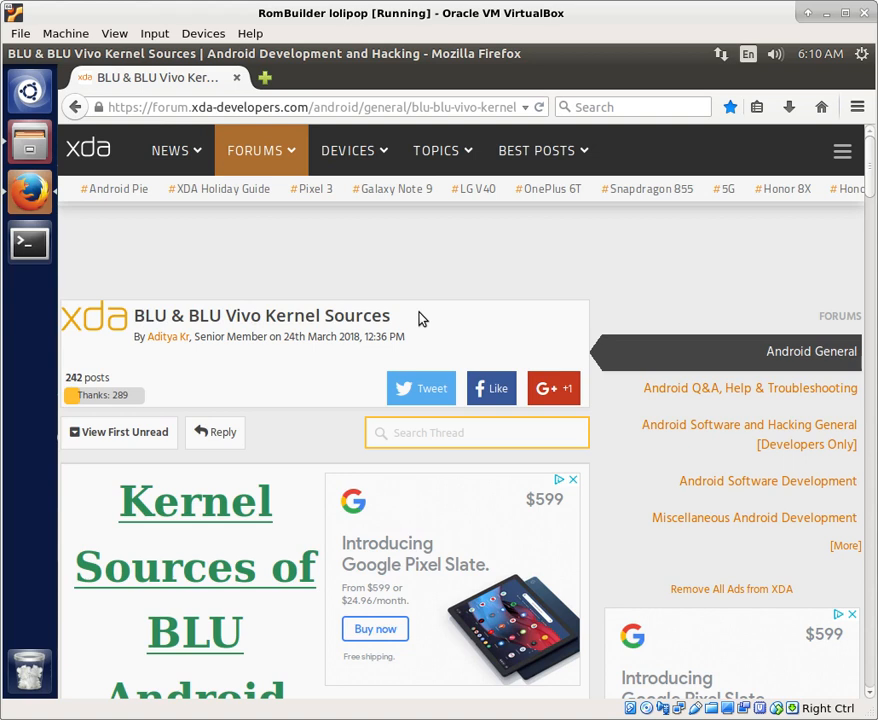
mouse_move(168, 358)
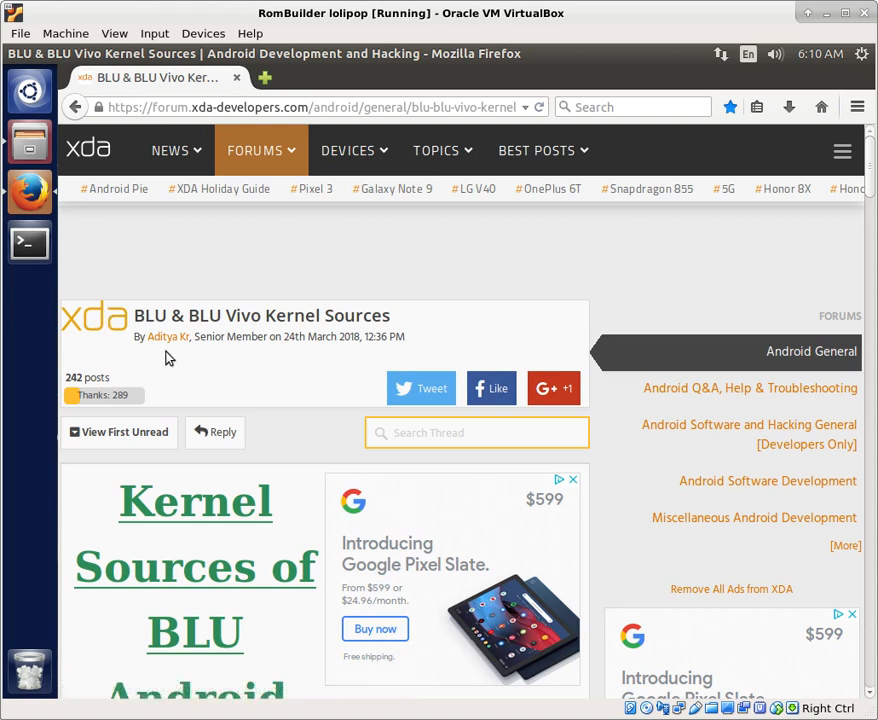
mouse_move(218, 408)
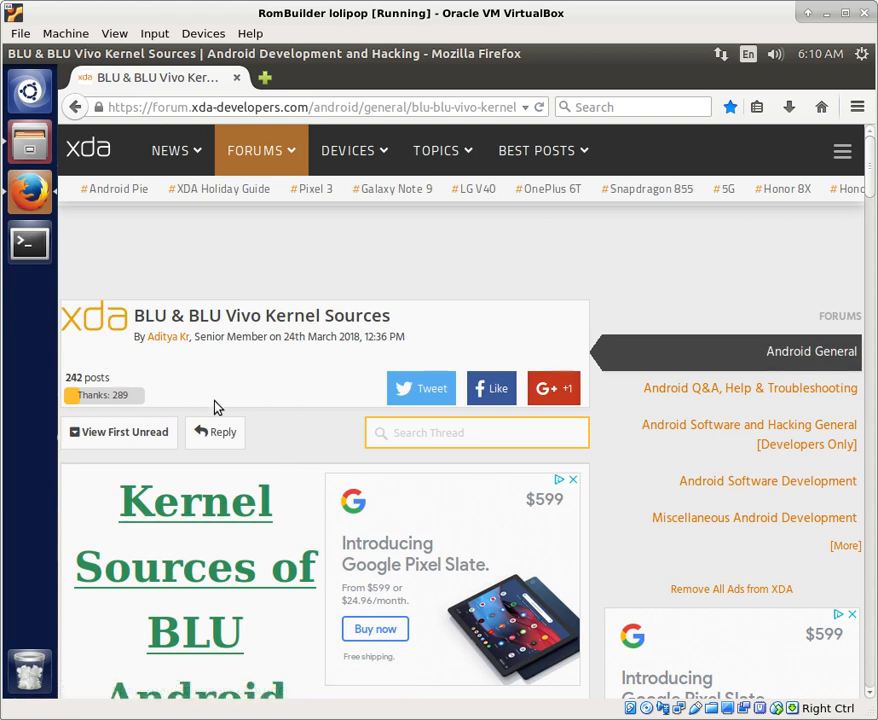
mouse_move(252, 396)
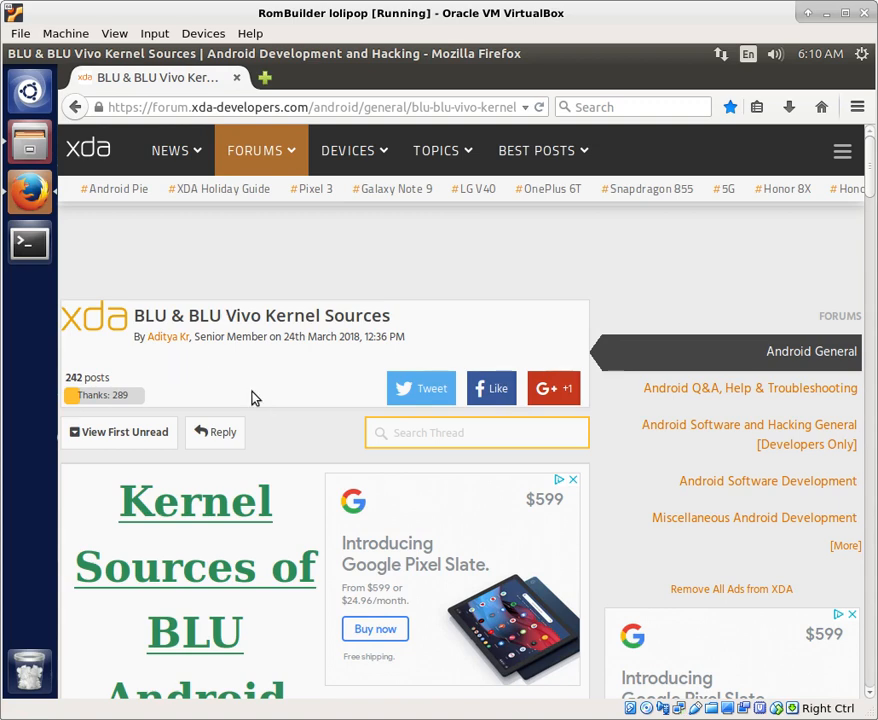
Reach the 'Source Codes' MEGA link below the entry and follow it
scroll(down, 3)
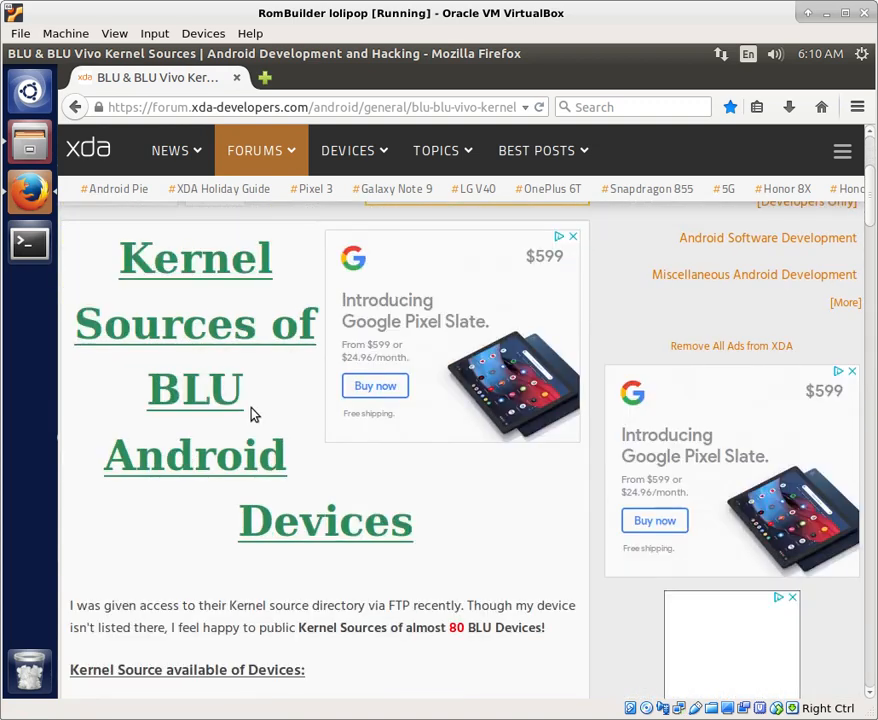
scroll(down, 3)
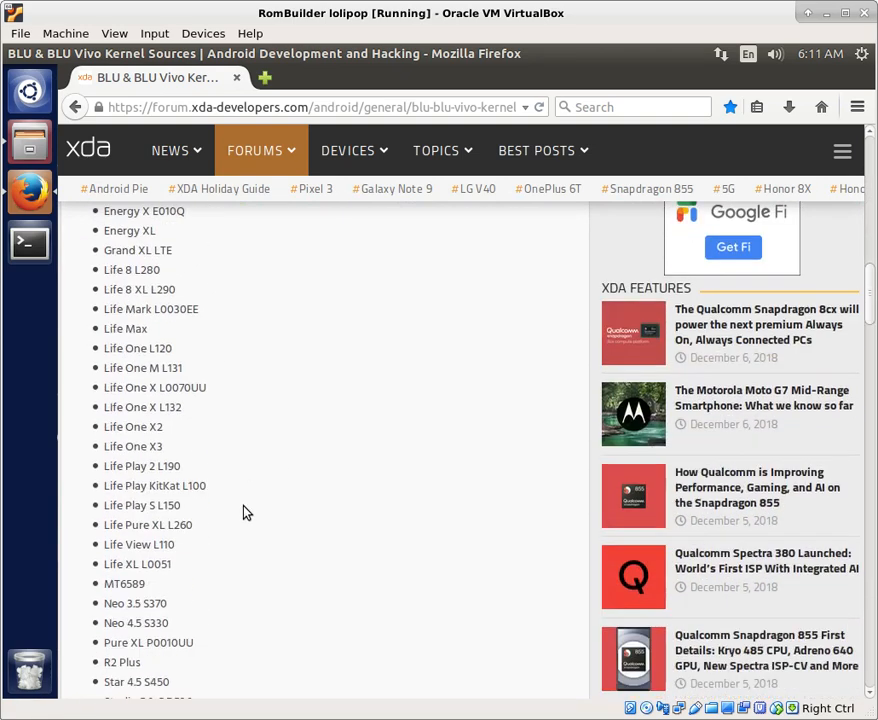
scroll(down, 3)
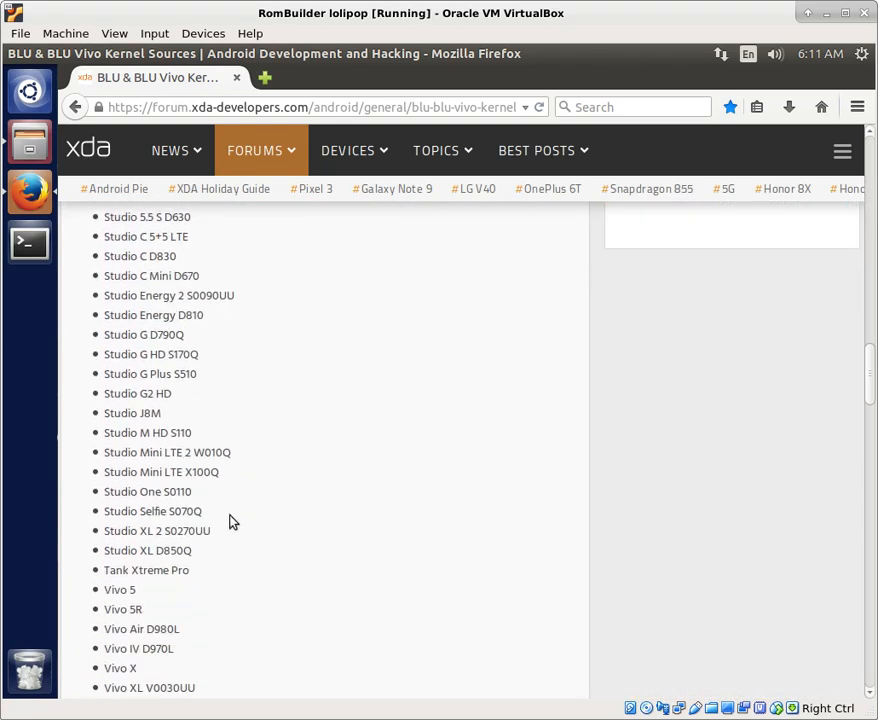
scroll(up, 3)
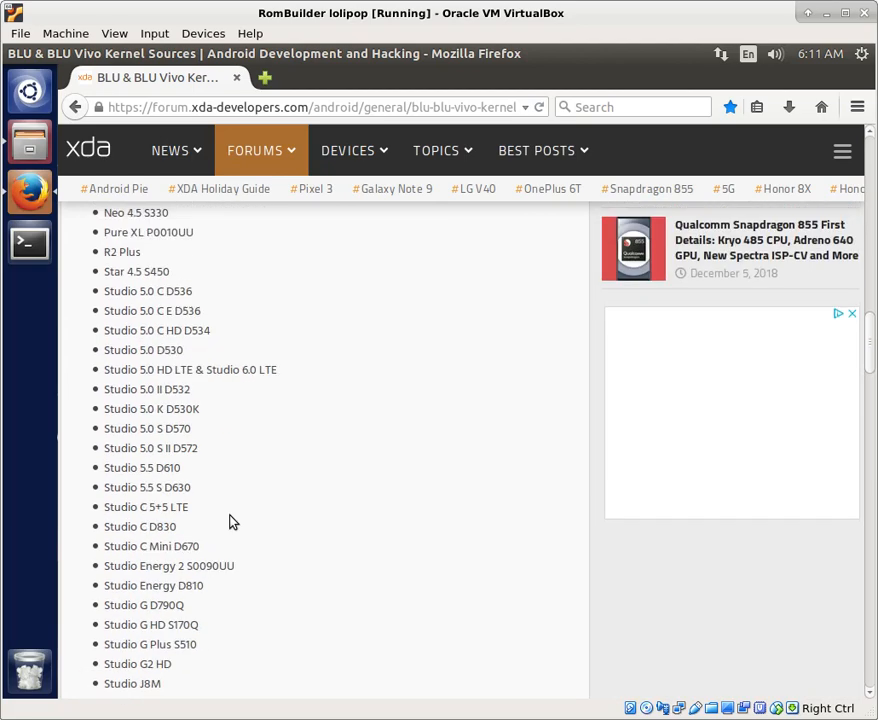
scroll(up, 3)
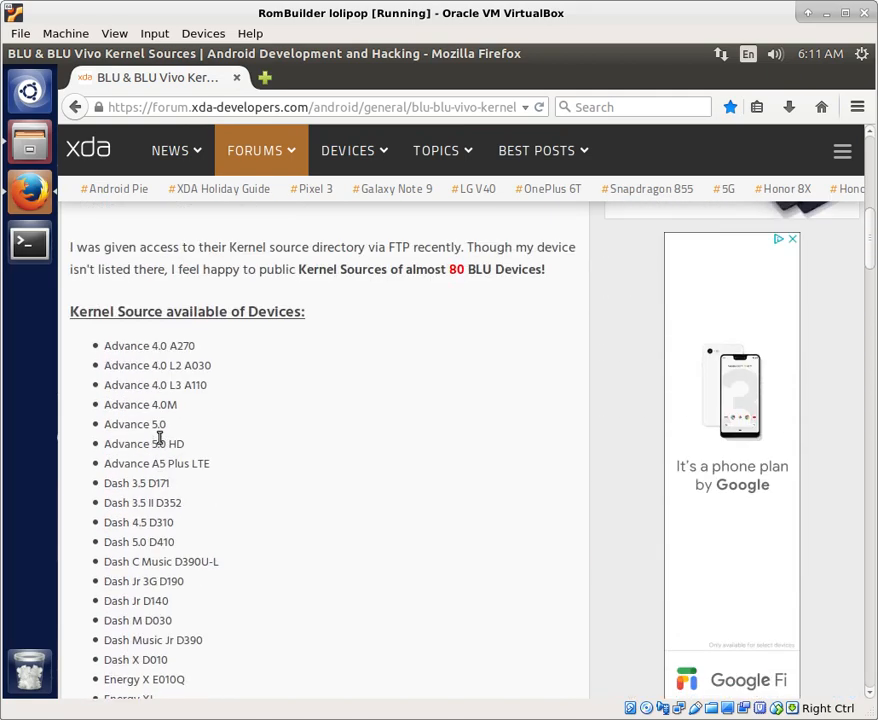
scroll(down, 3)
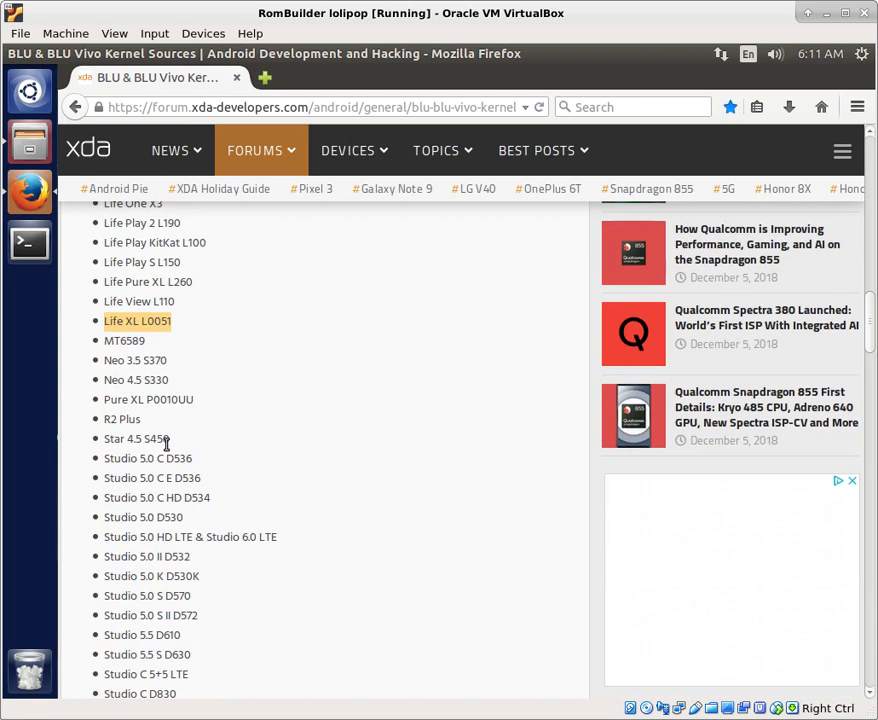
scroll(down, 3)
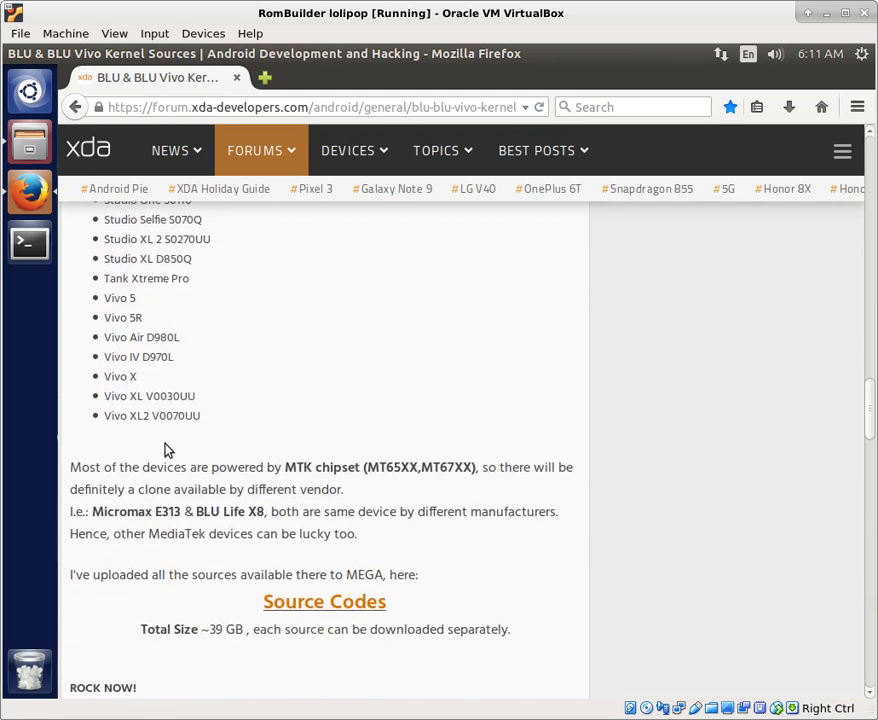
click(324, 600)
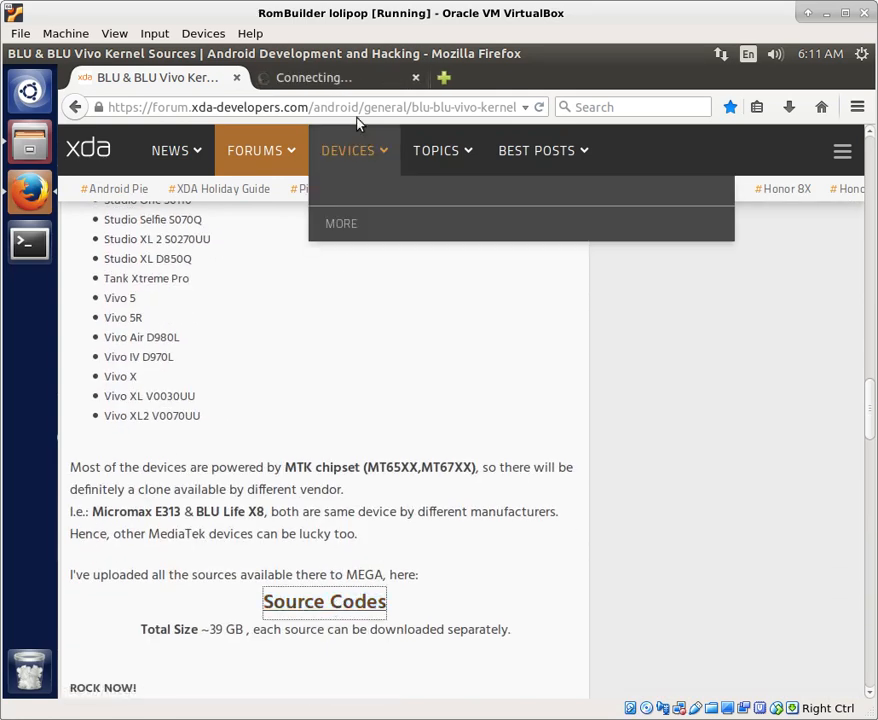
In the MEGA share, locate and enter the Life XL L0051 folder with the kernel ZIP
click(324, 600)
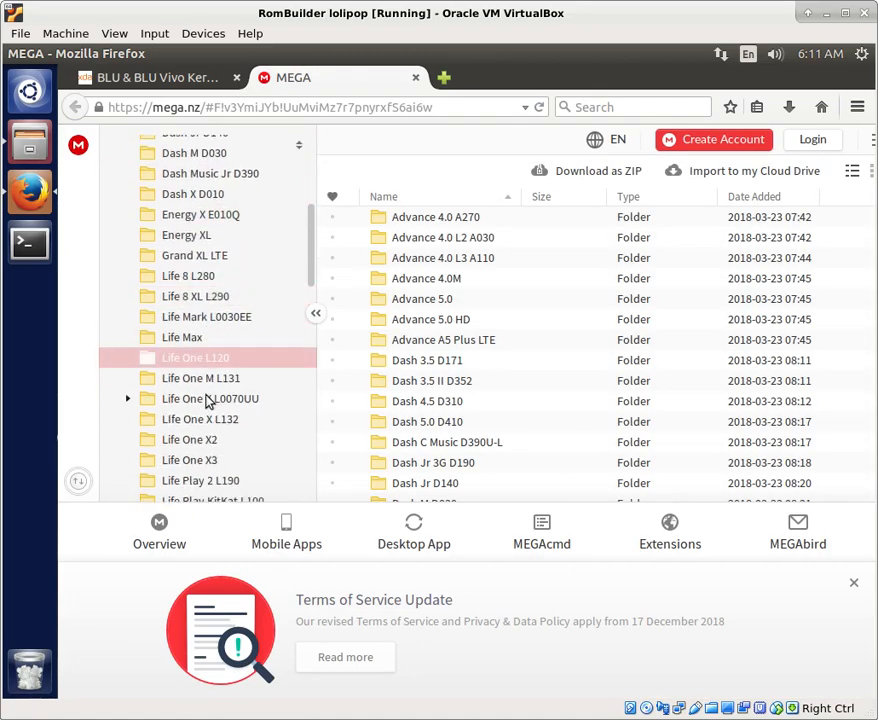
scroll(down, 3)
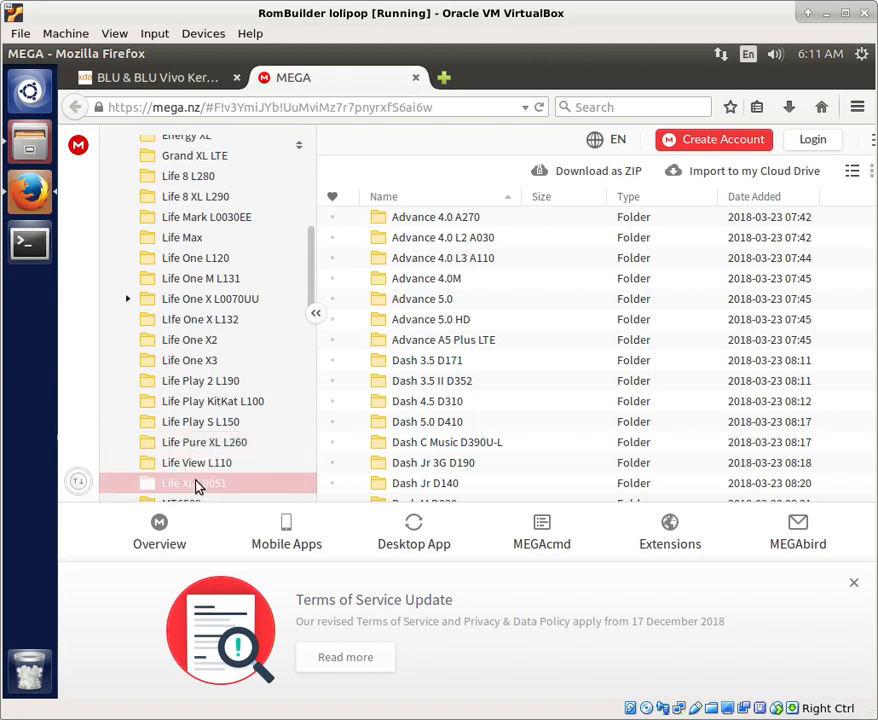
double_click(192, 482)
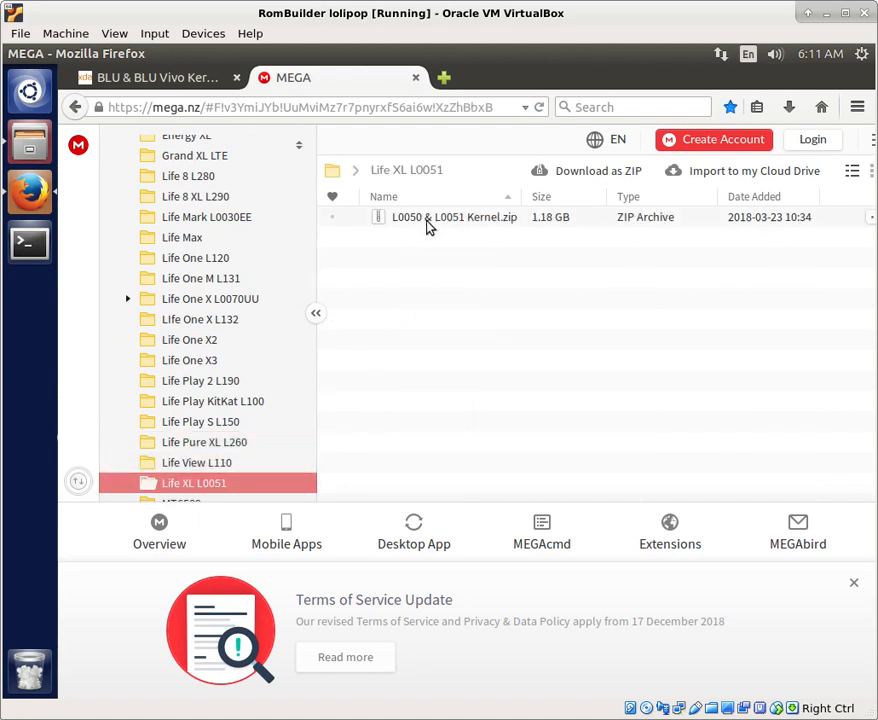
mouse_move(464, 232)
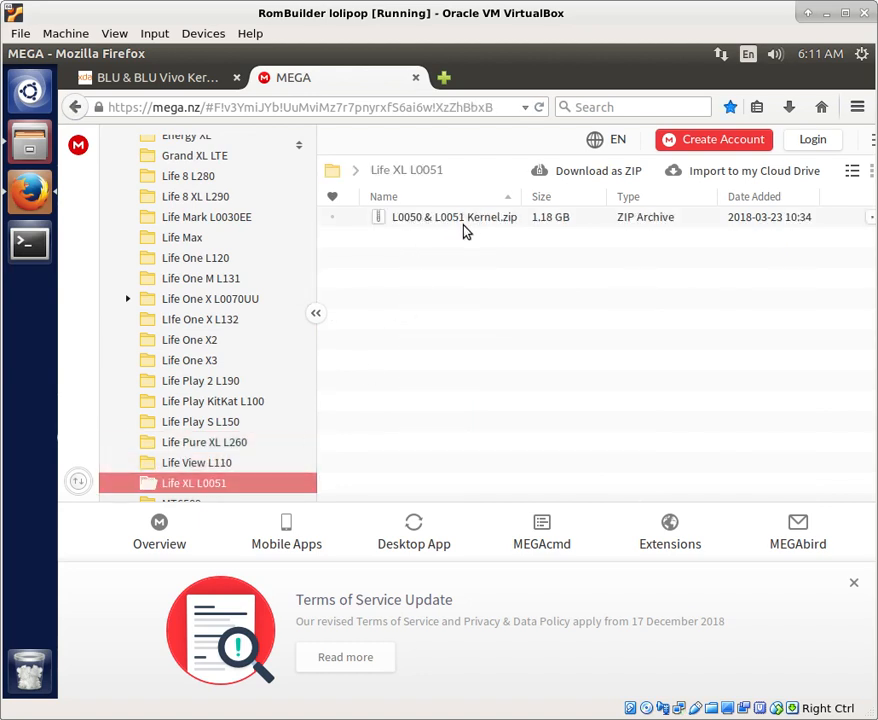
mouse_move(450, 308)
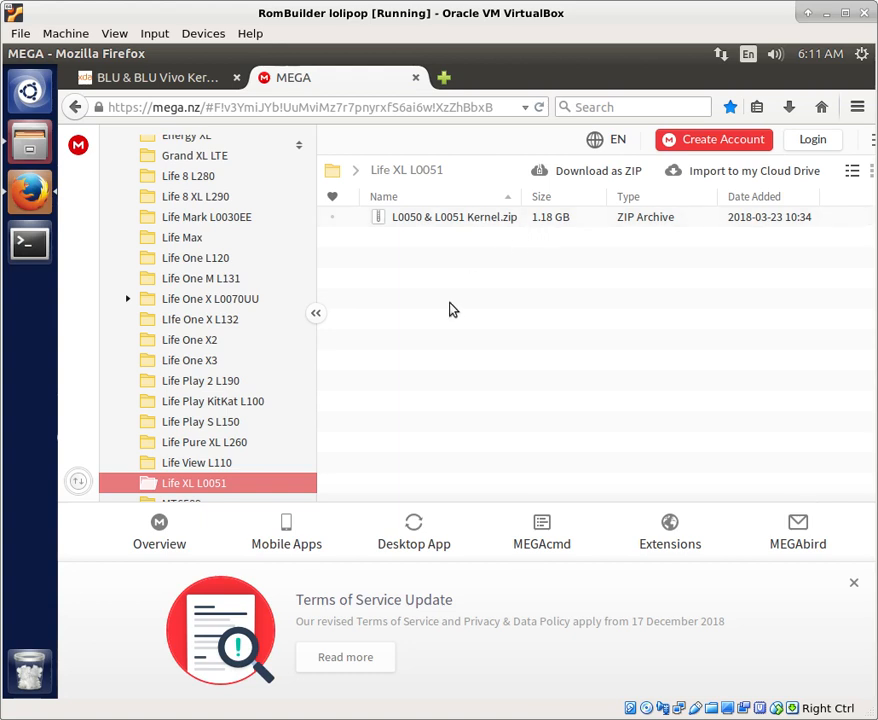
mouse_move(484, 184)
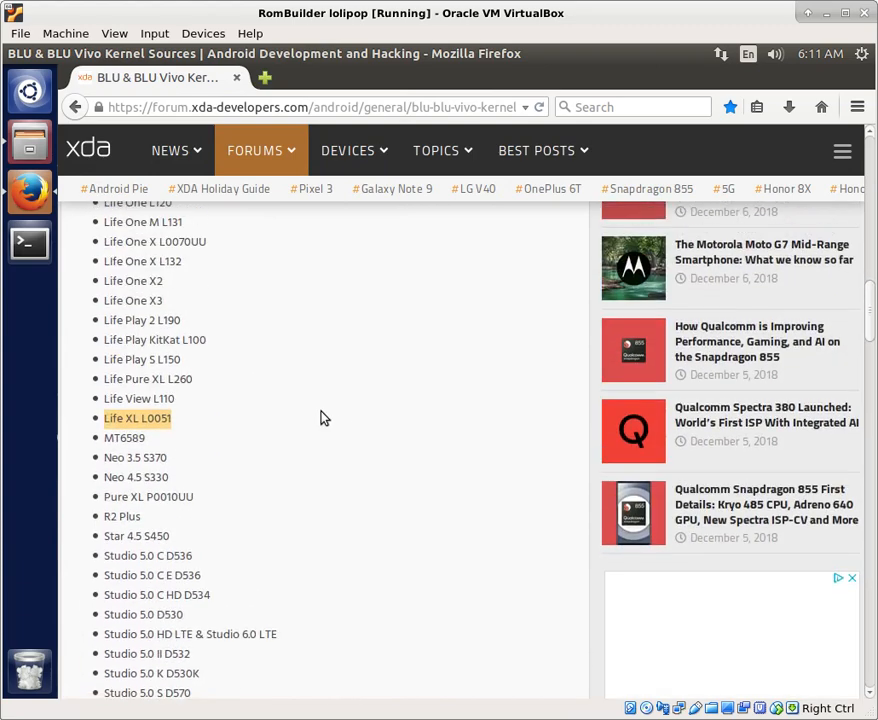
Scroll the XDA kernel sources thread back up to its device list
scroll(up, 3)
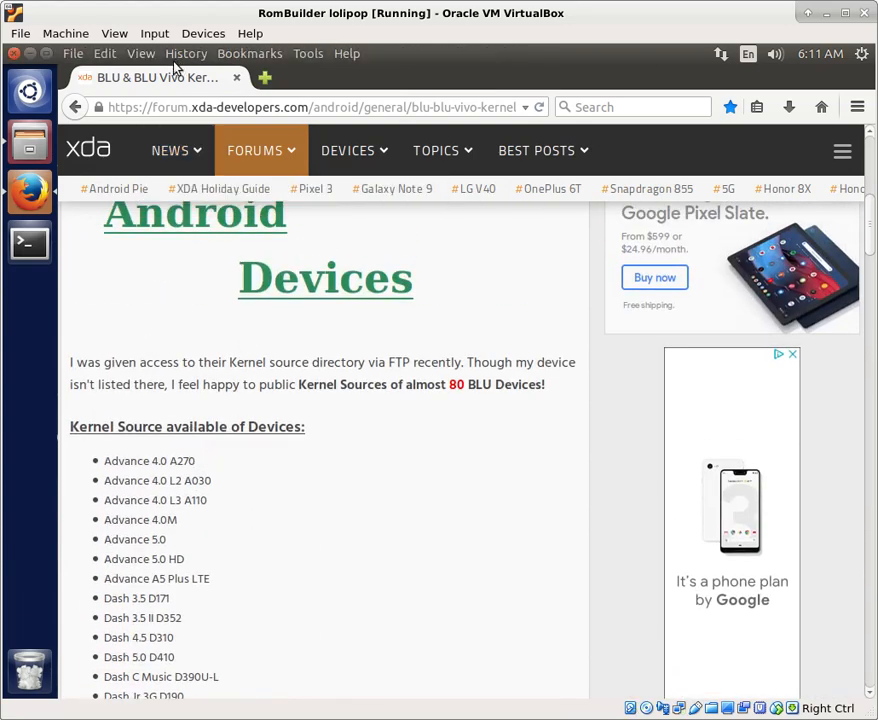
mouse_move(236, 76)
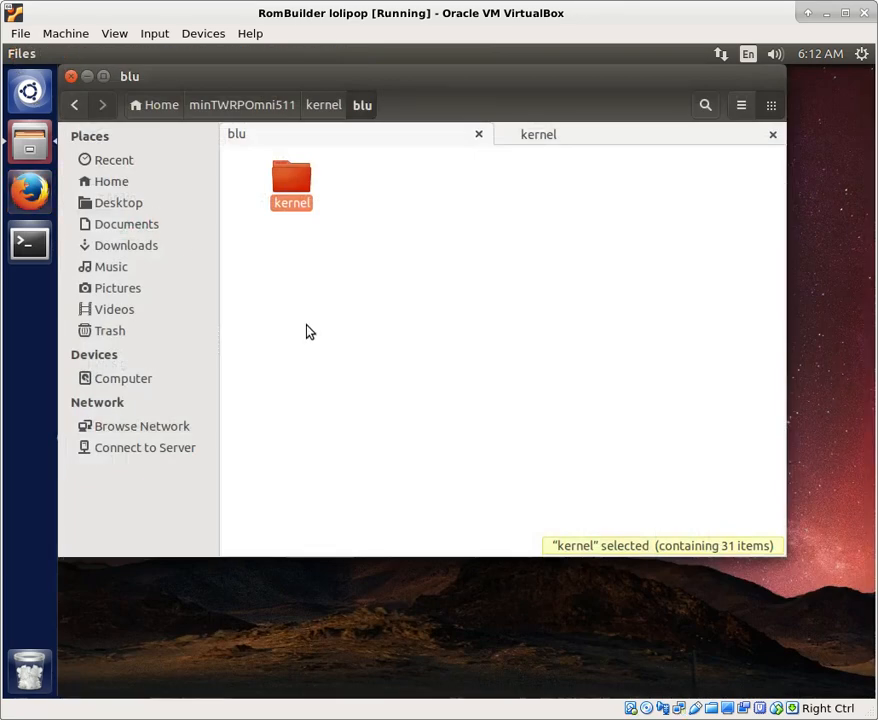
mouse_move(388, 304)
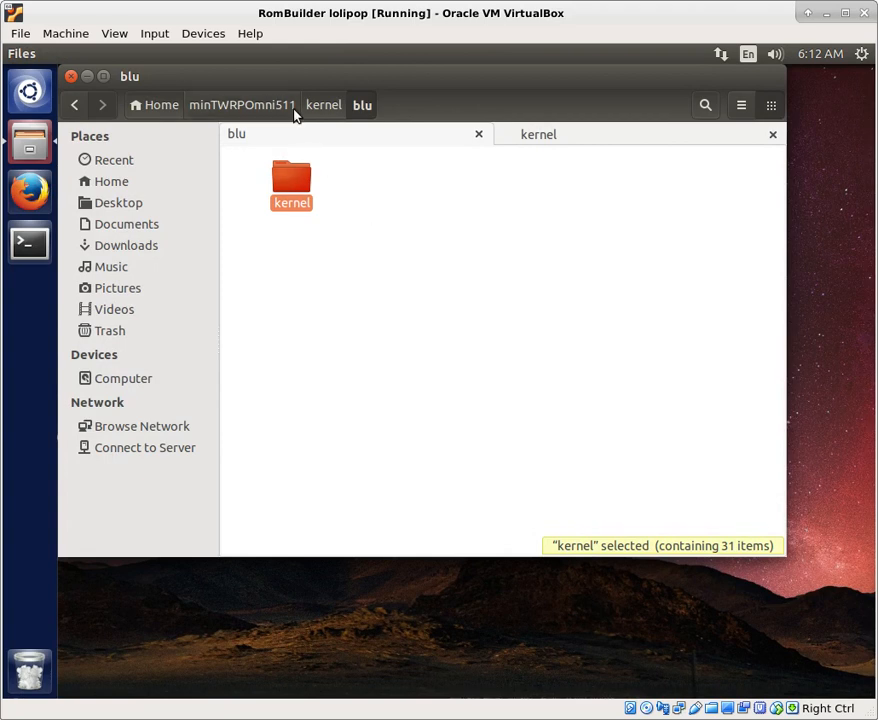
click(240, 104)
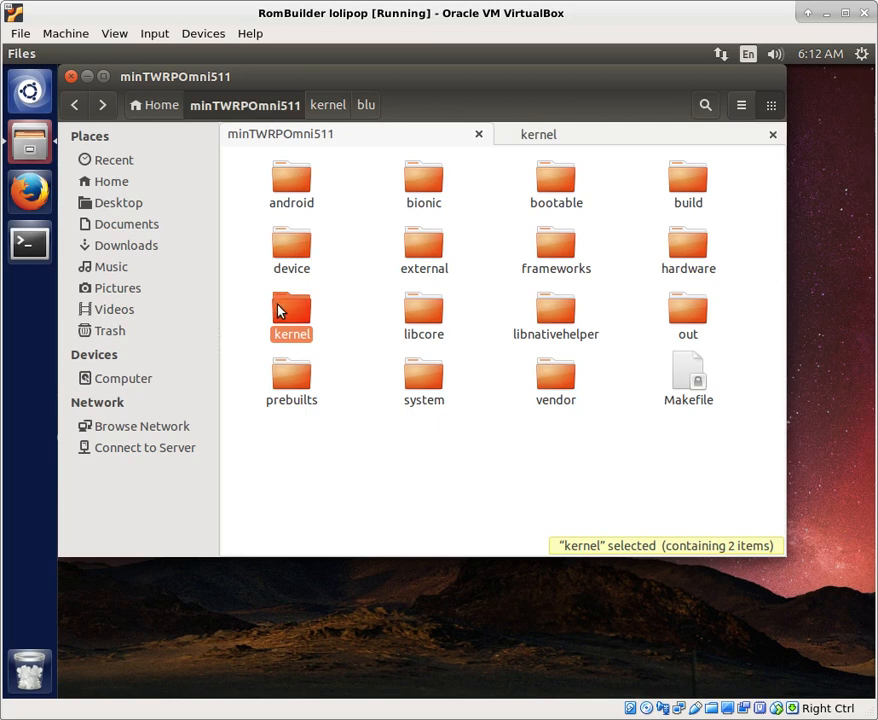
double_click(292, 316)
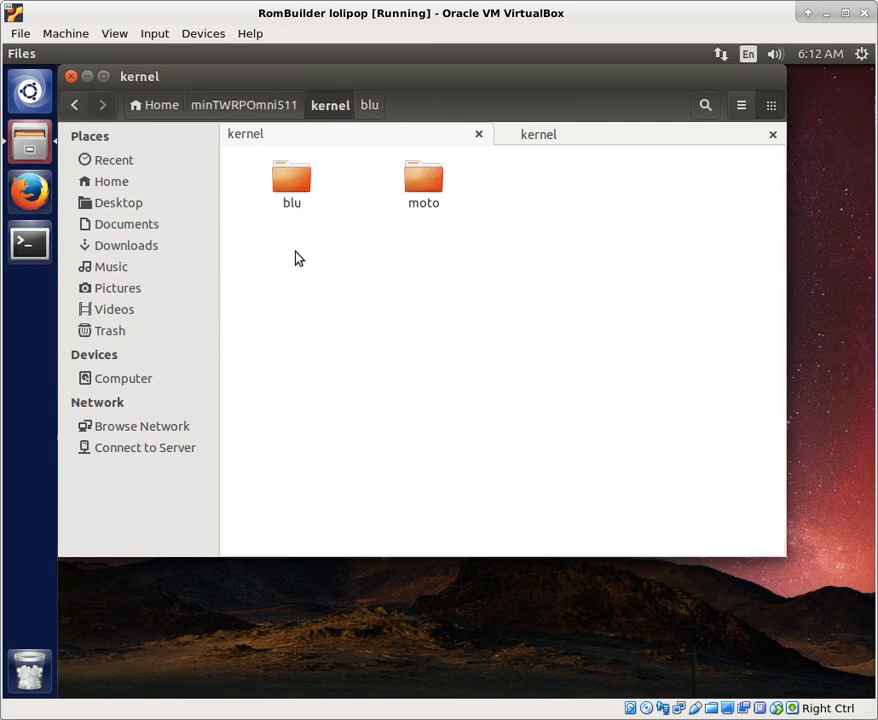
double_click(292, 178)
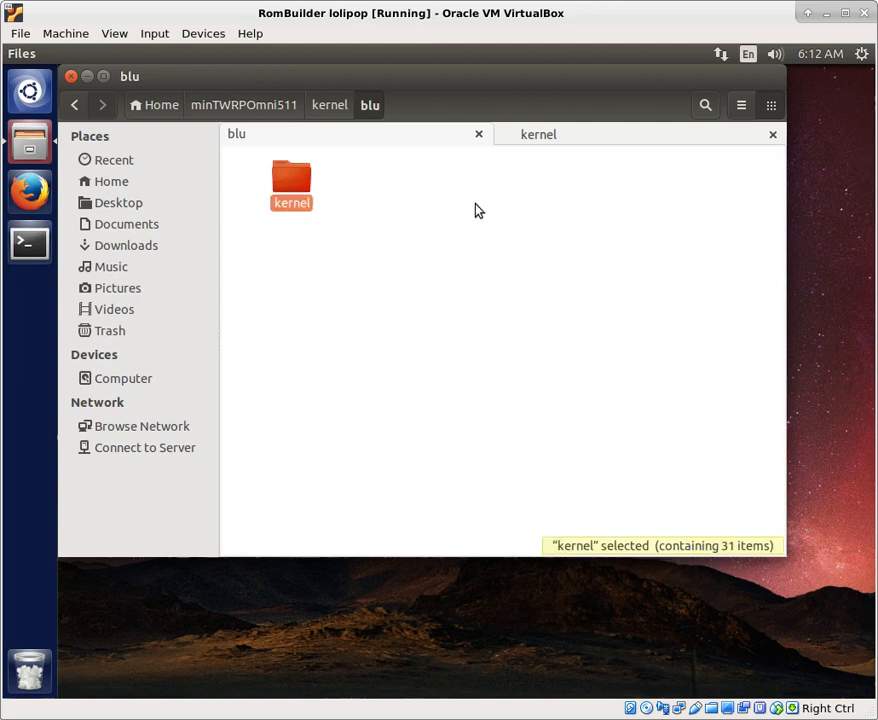
double_click(292, 180)
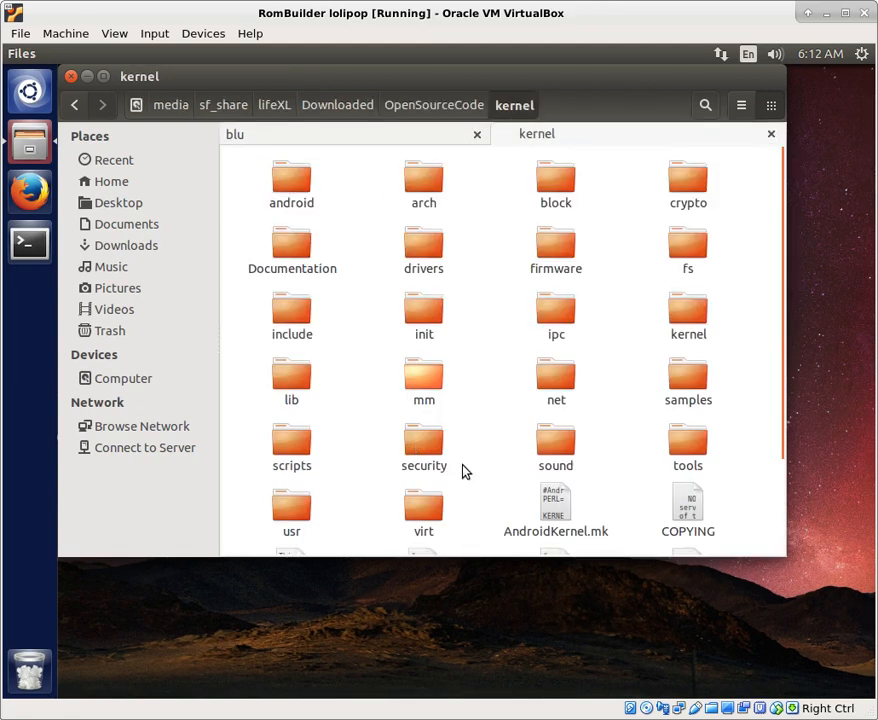
mouse_move(424, 244)
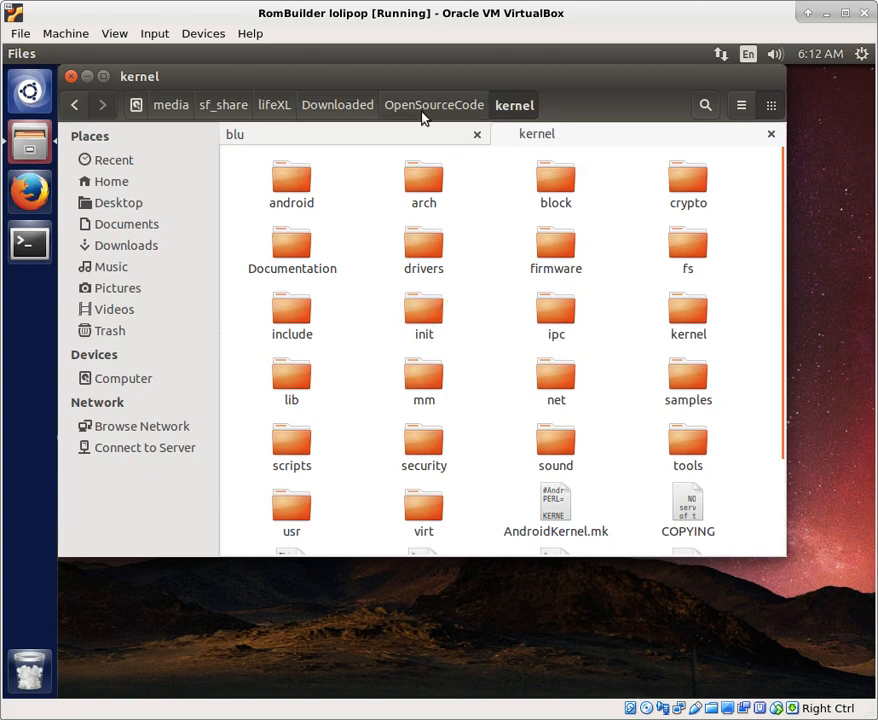
click(340, 104)
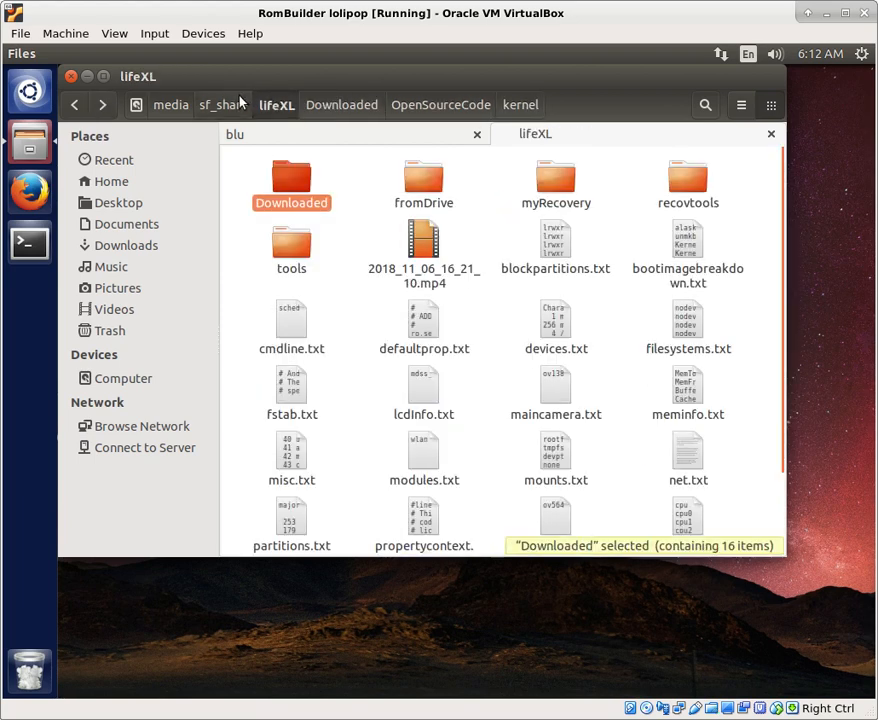
click(224, 104)
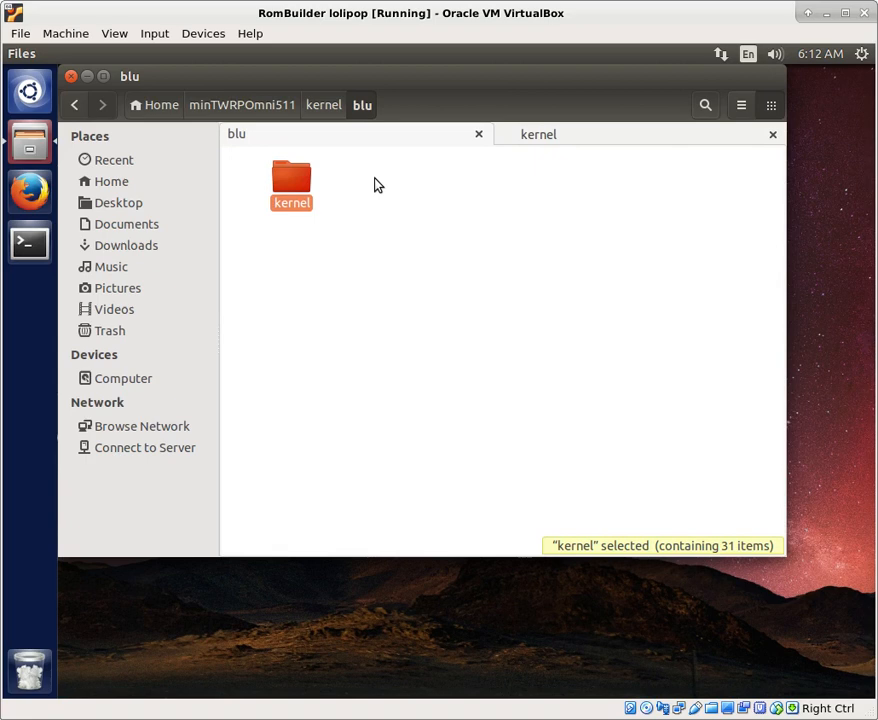
mouse_move(268, 264)
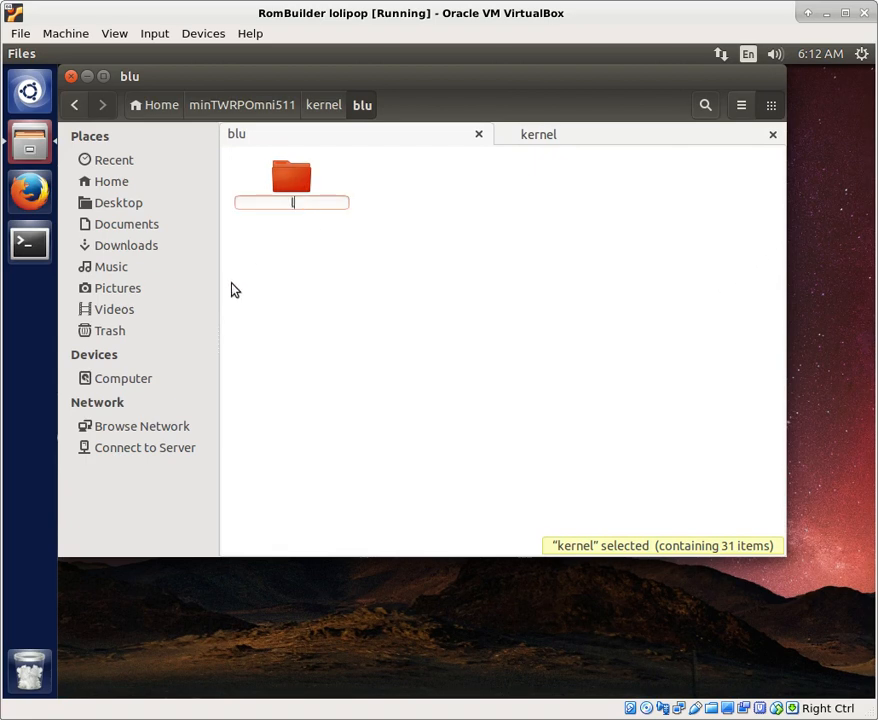
Rename the kernel folder under blu to life_xl and look inside it
text(life xl)
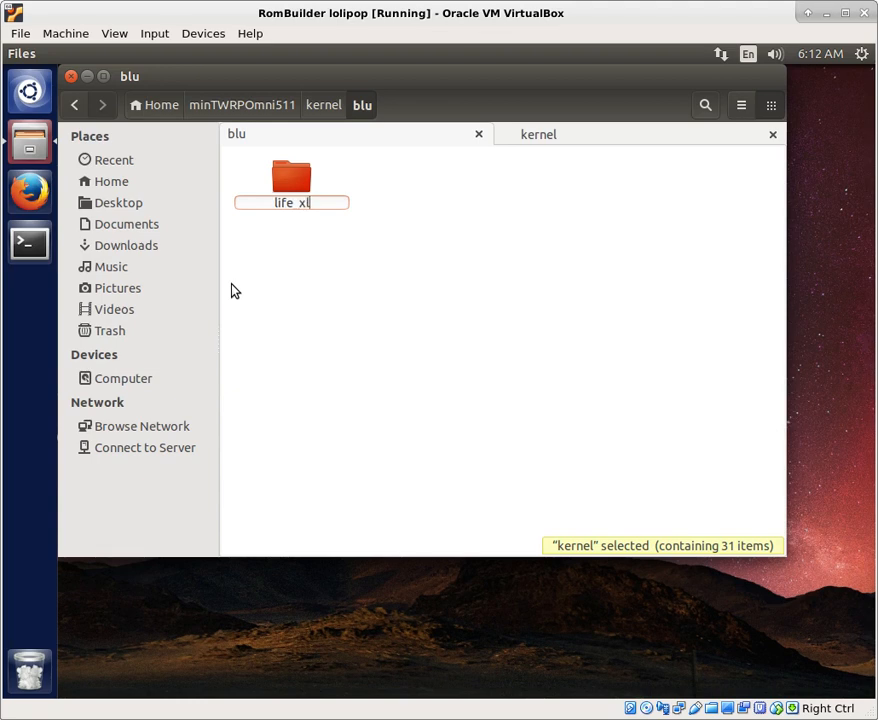
key(Return)
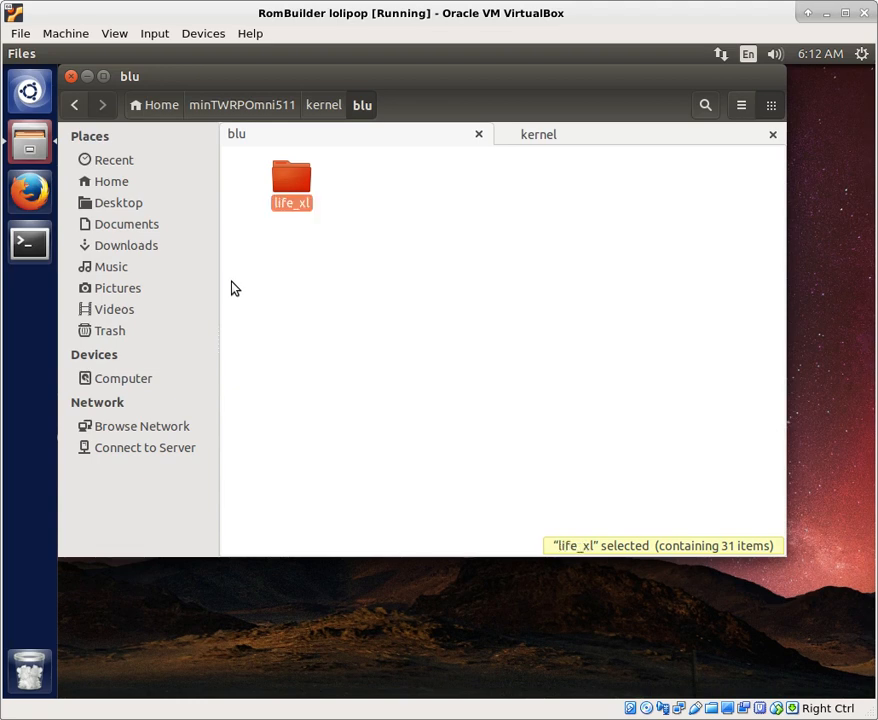
double_click(292, 180)
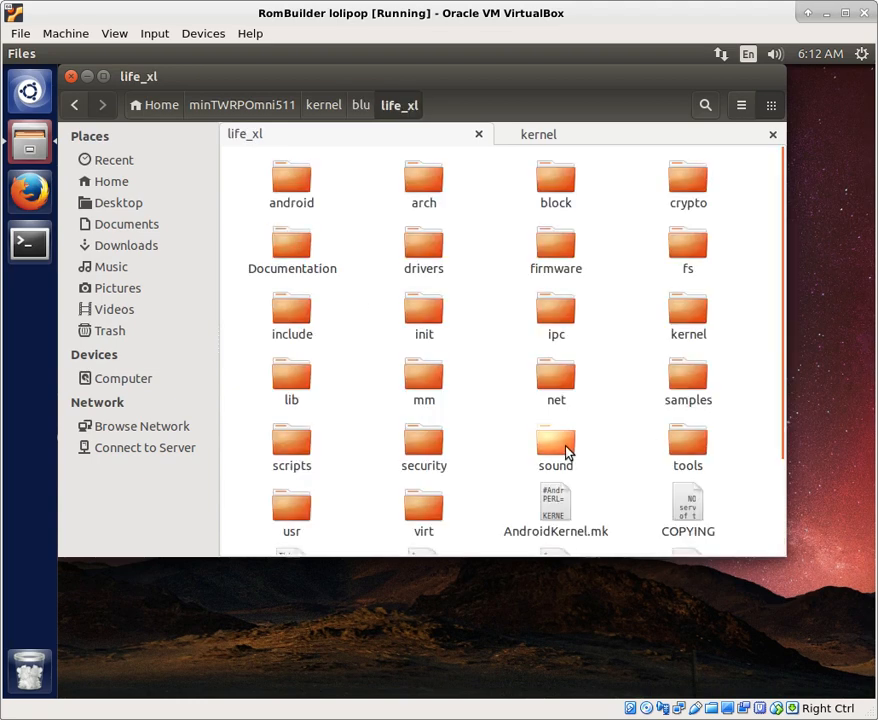
scroll(down, 3)
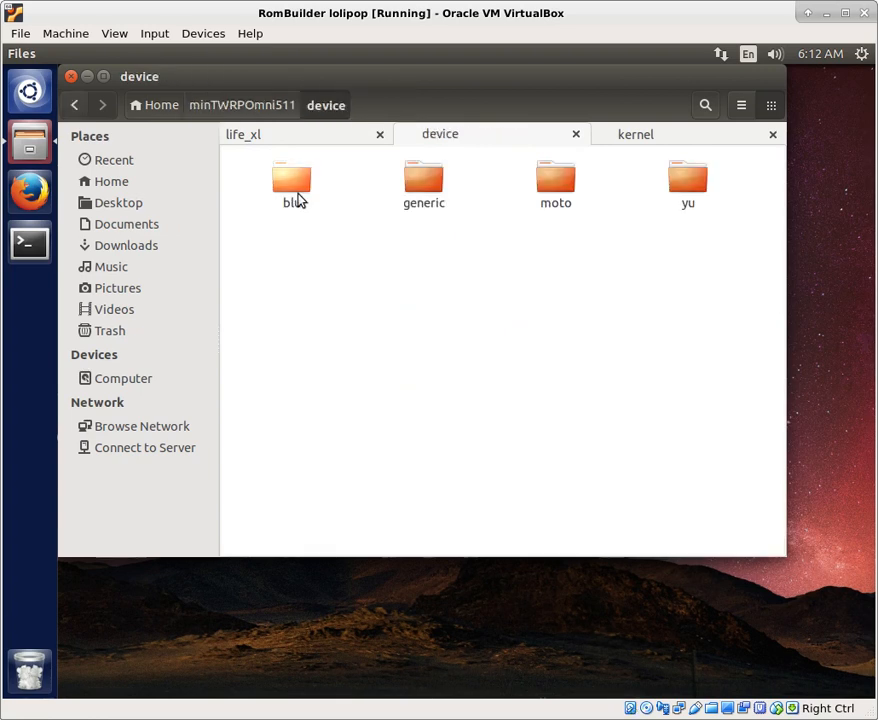
Enter device/blu/life_xl and load its BoardConfig.mk in gedit
double_click(292, 184)
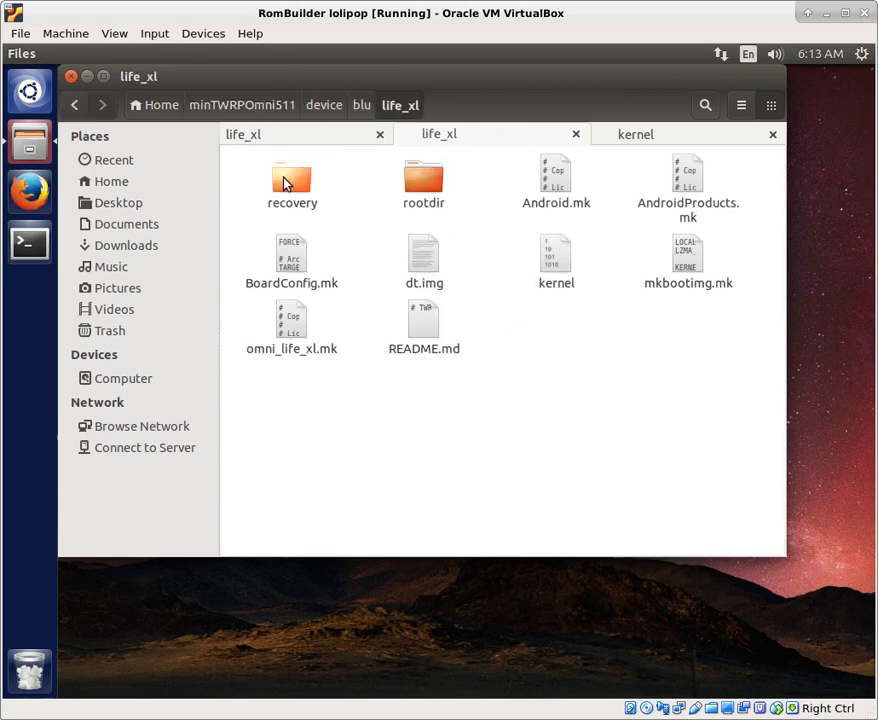
mouse_move(292, 258)
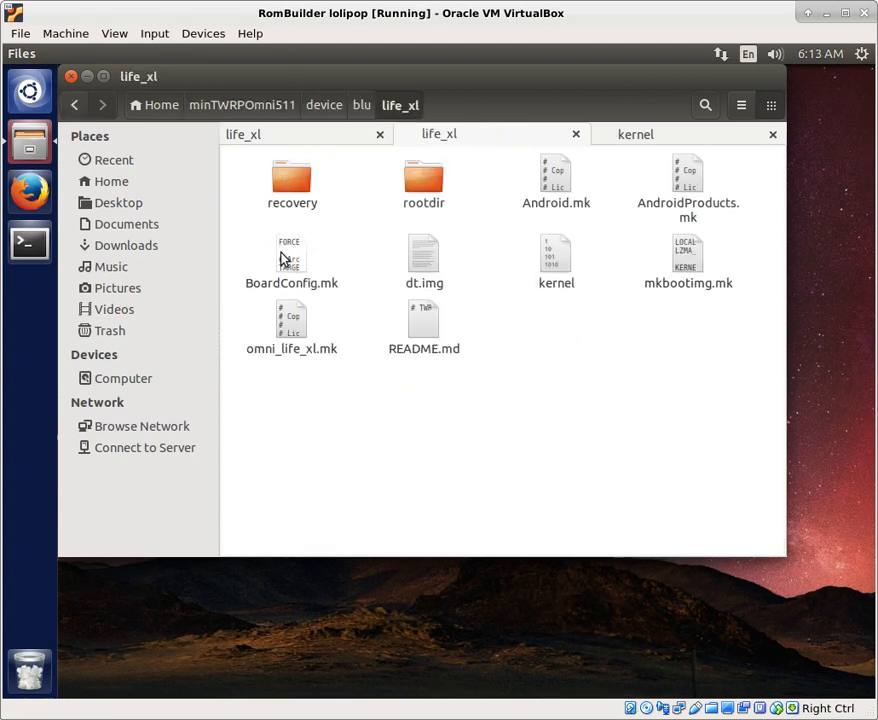
double_click(292, 256)
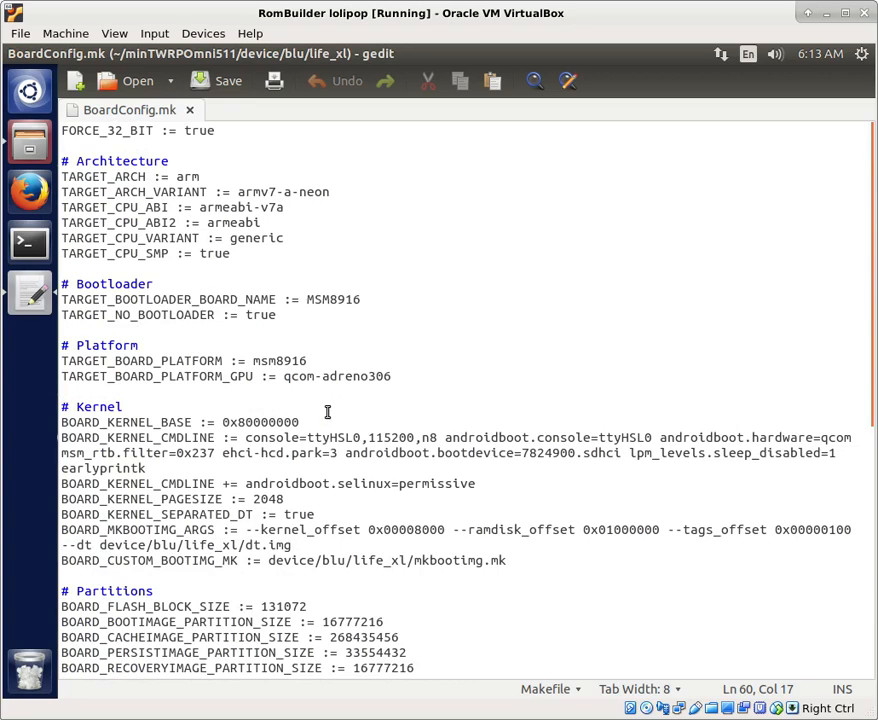
Comment out the TARGET_PREBUILT_KERNEL line with # and save BoardConfig.mk
scroll(down, 3)
text(#)
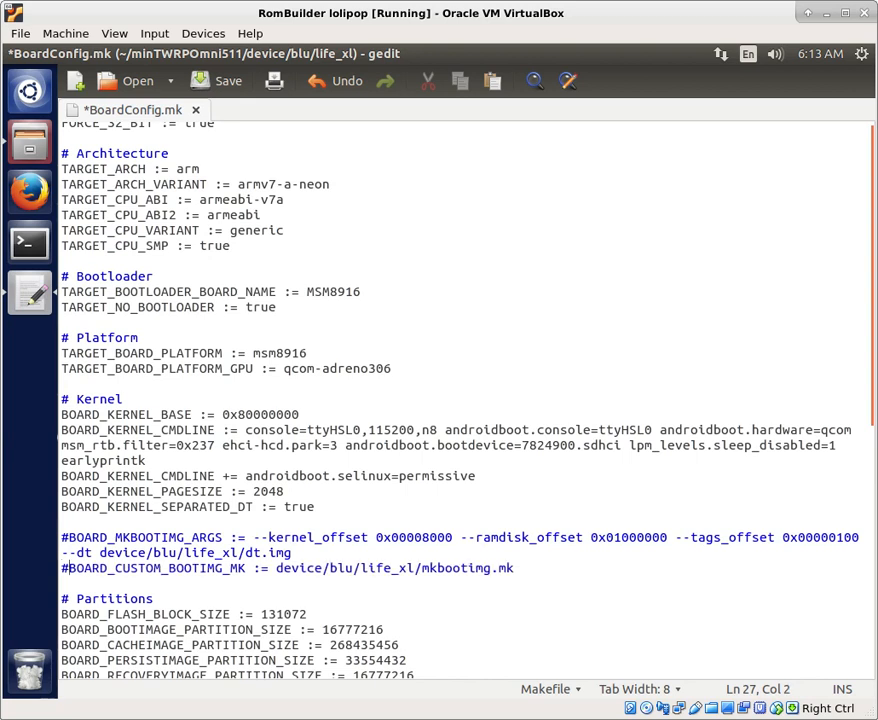
mouse_move(264, 542)
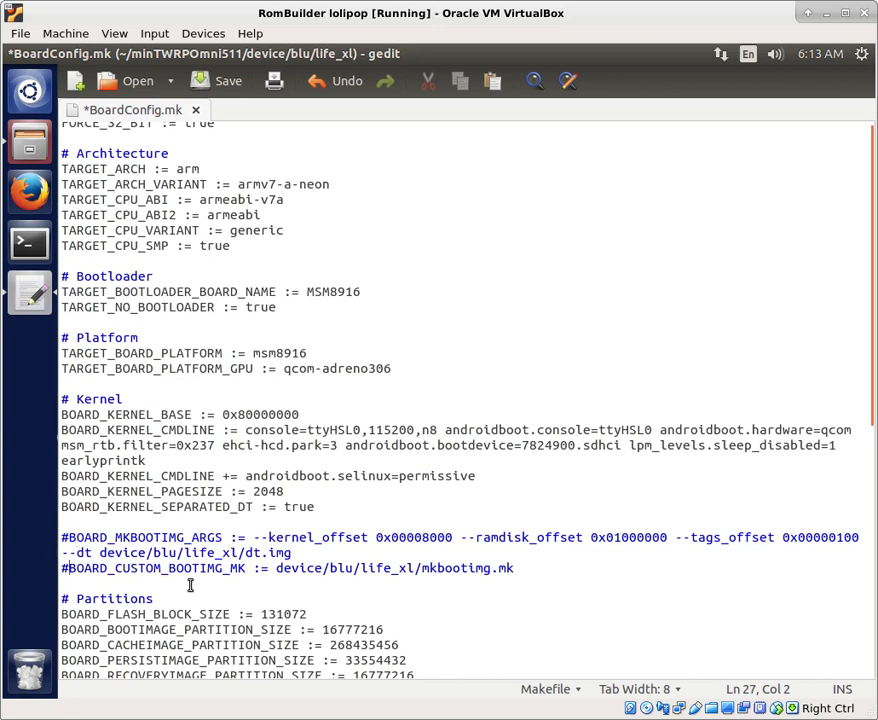
scroll(down, 3)
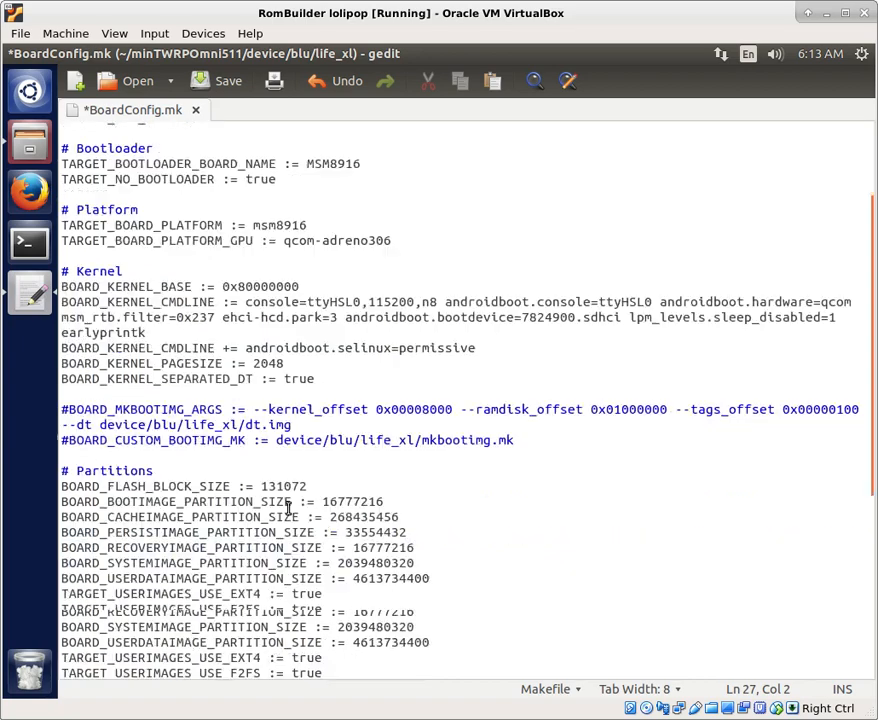
scroll(down, 3)
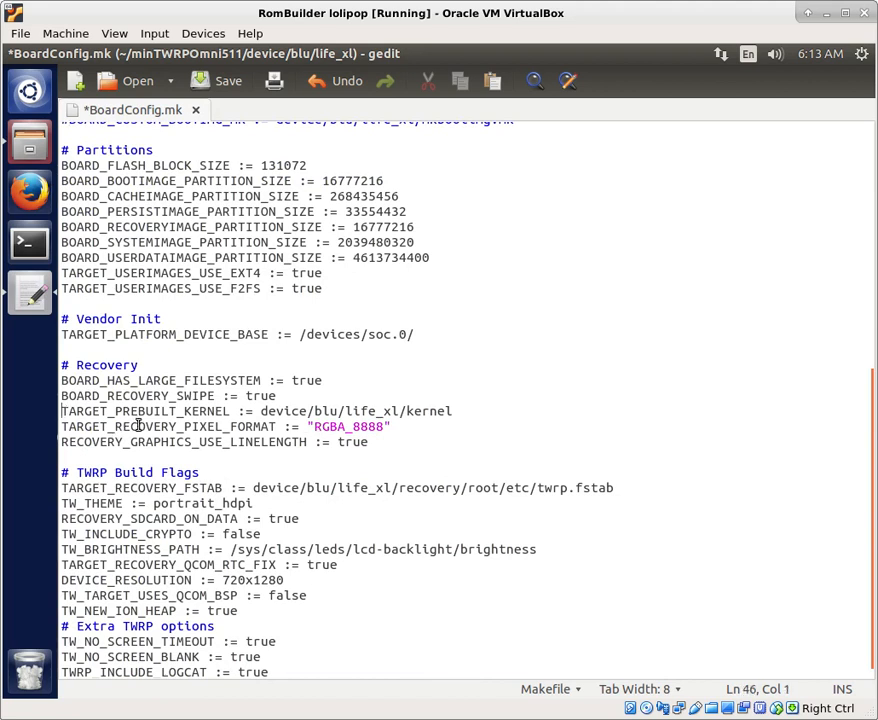
text(#)
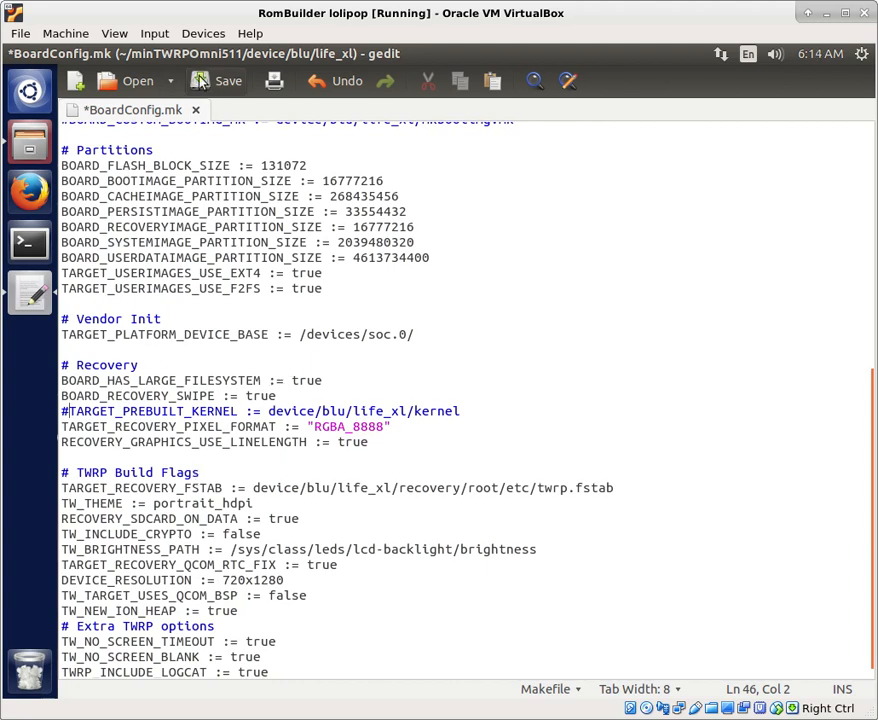
click(228, 80)
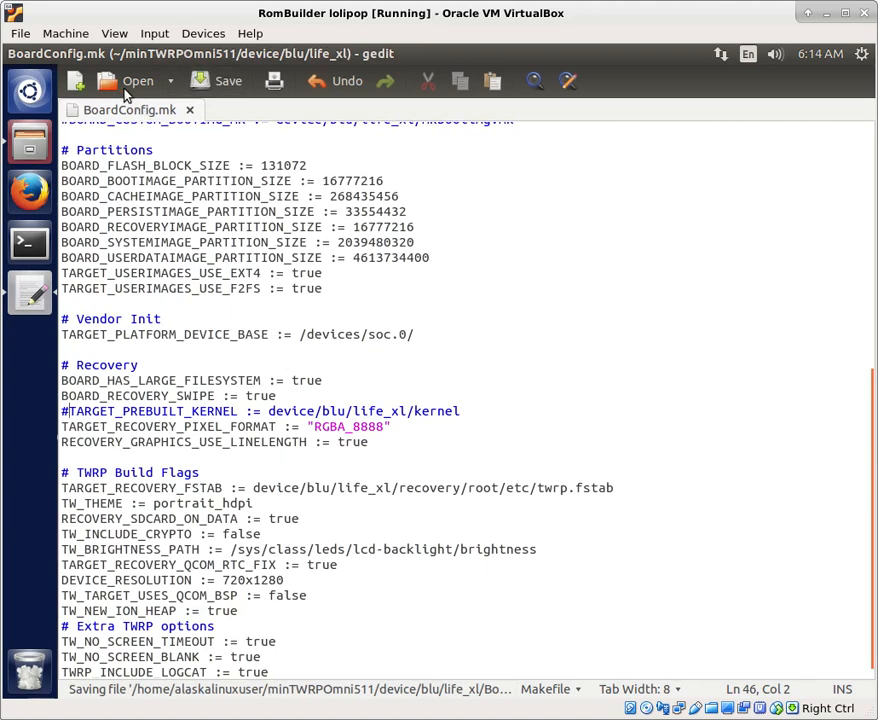
Browse to device/moto/shamu and load its BoardConfig.mk alongside the life_xl one
click(136, 80)
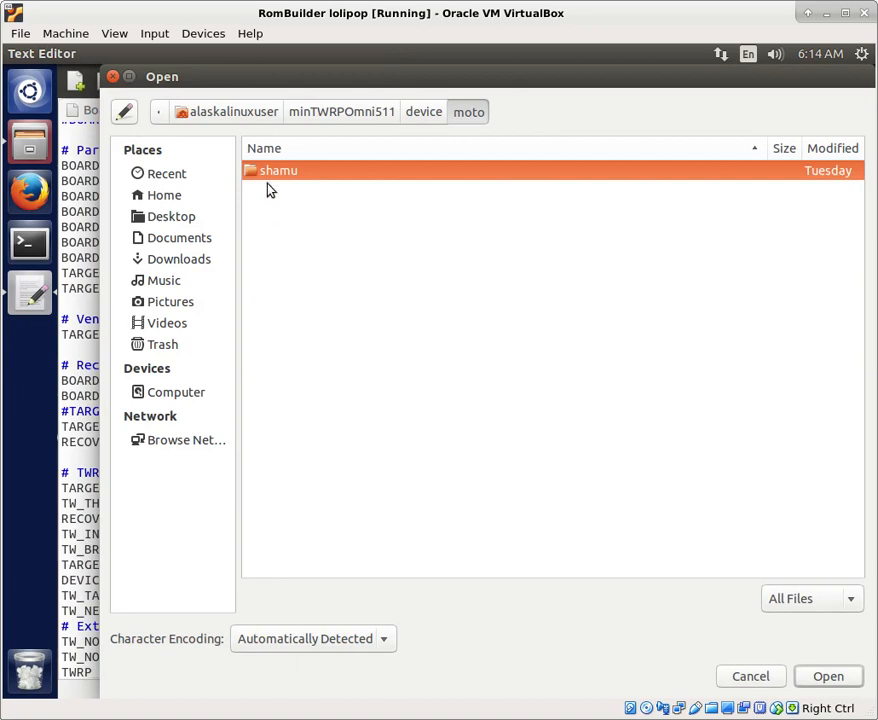
double_click(278, 170)
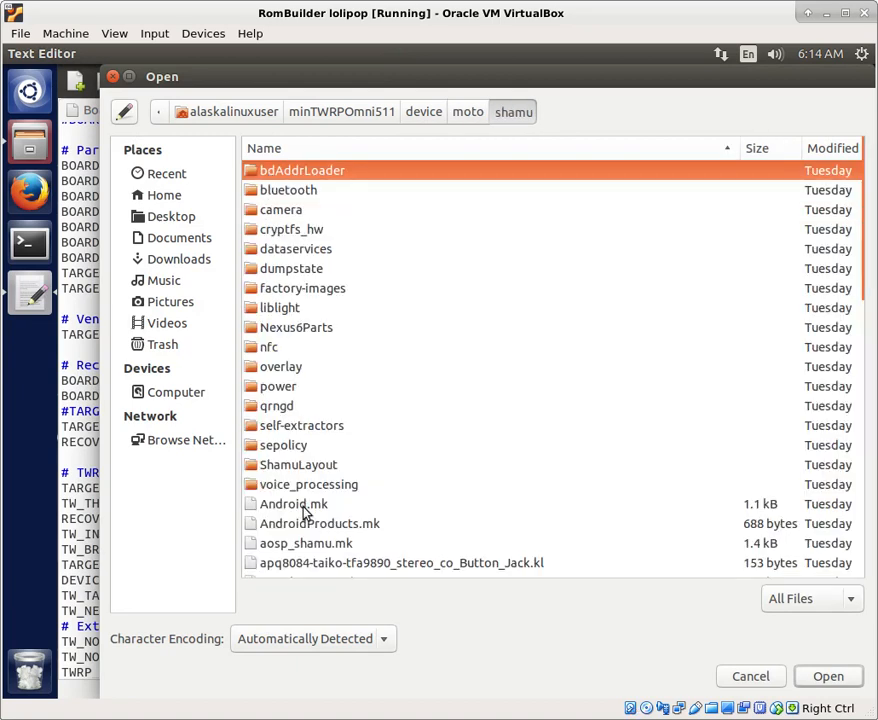
scroll(down, 3)
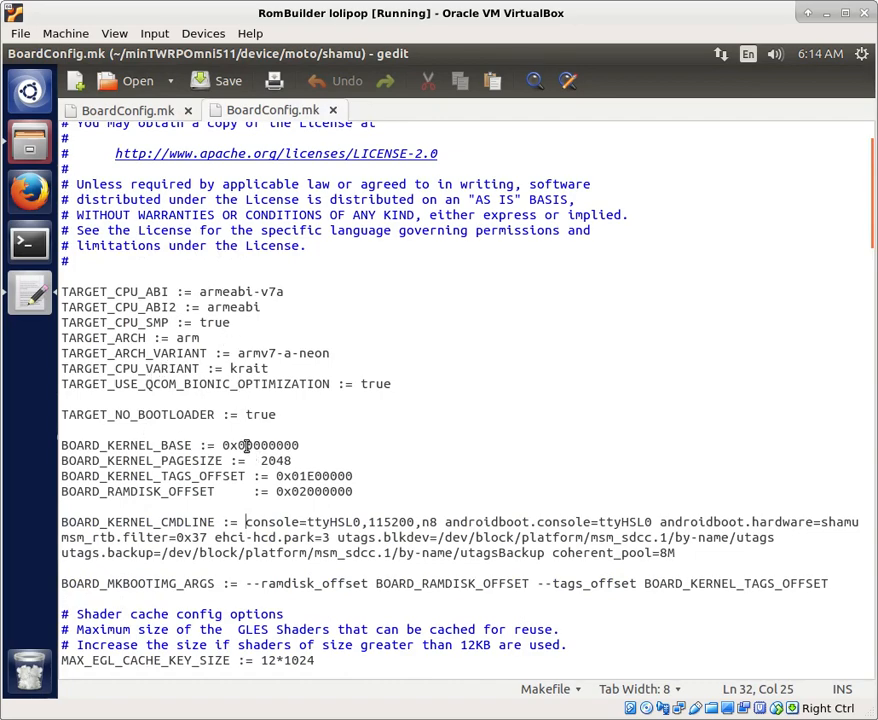
Read through shamu's kernel settings, then bring up the file chooser in Downloads
scroll(down, 3)
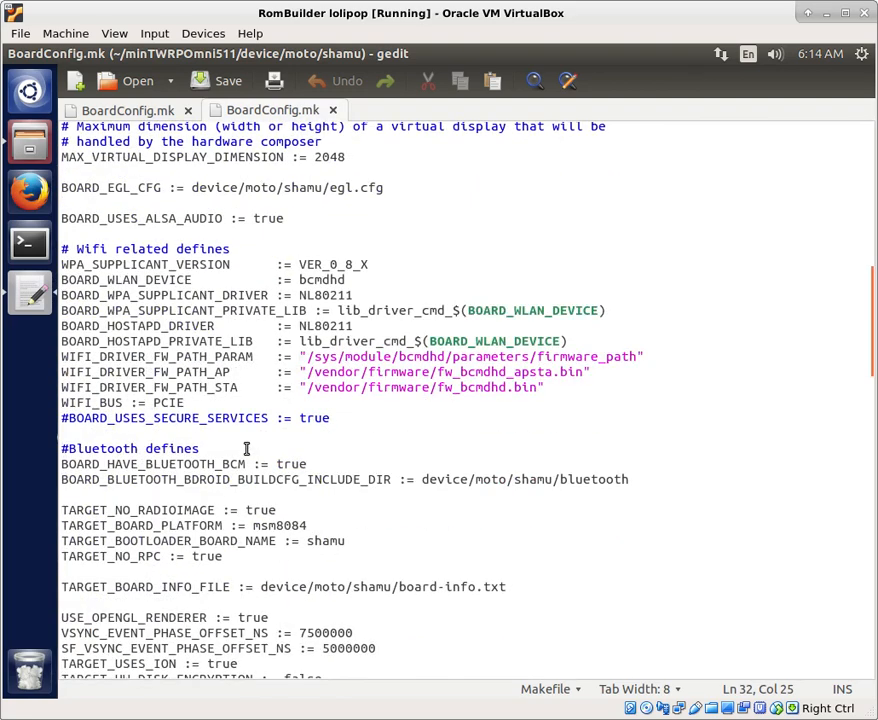
scroll(down, 3)
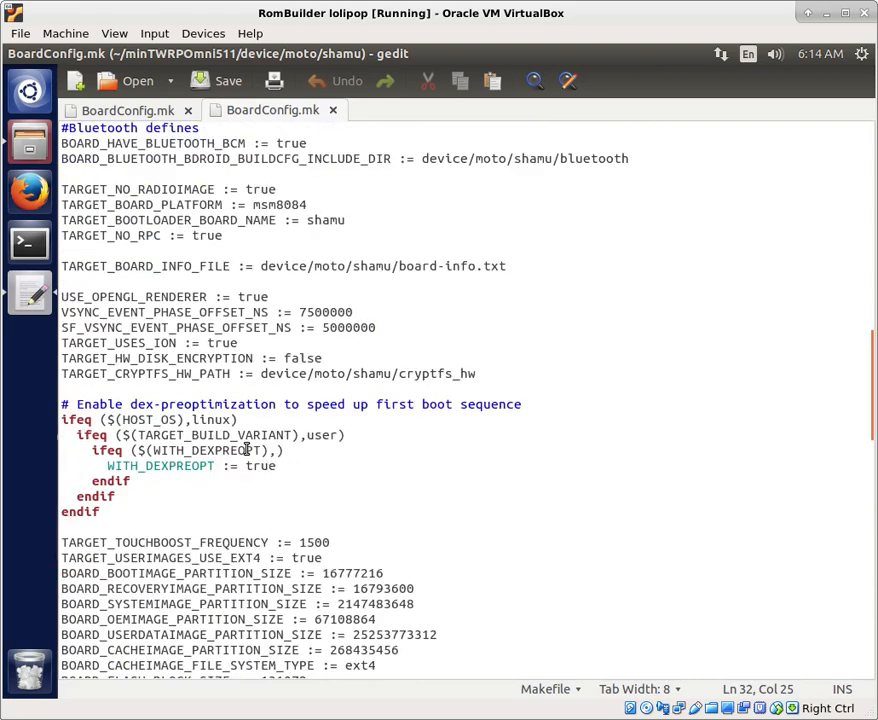
scroll(down, 3)
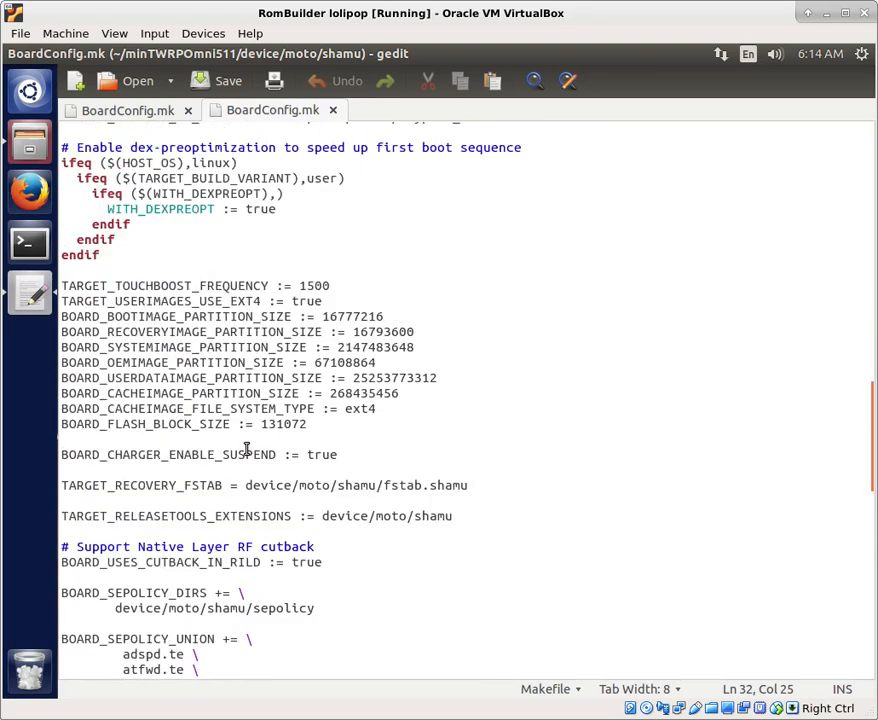
scroll(down, 3)
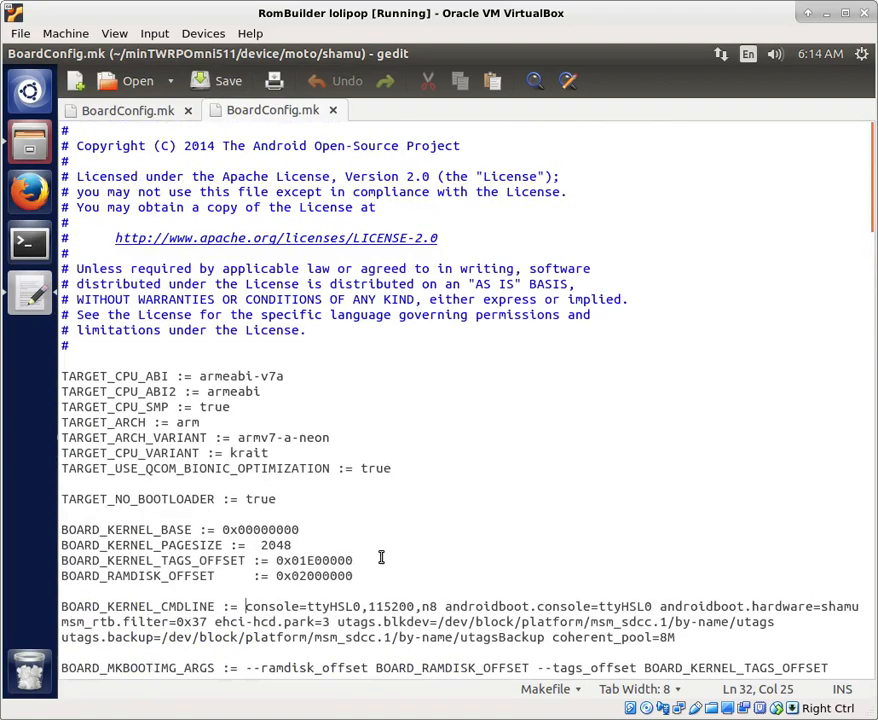
scroll(down, 3)
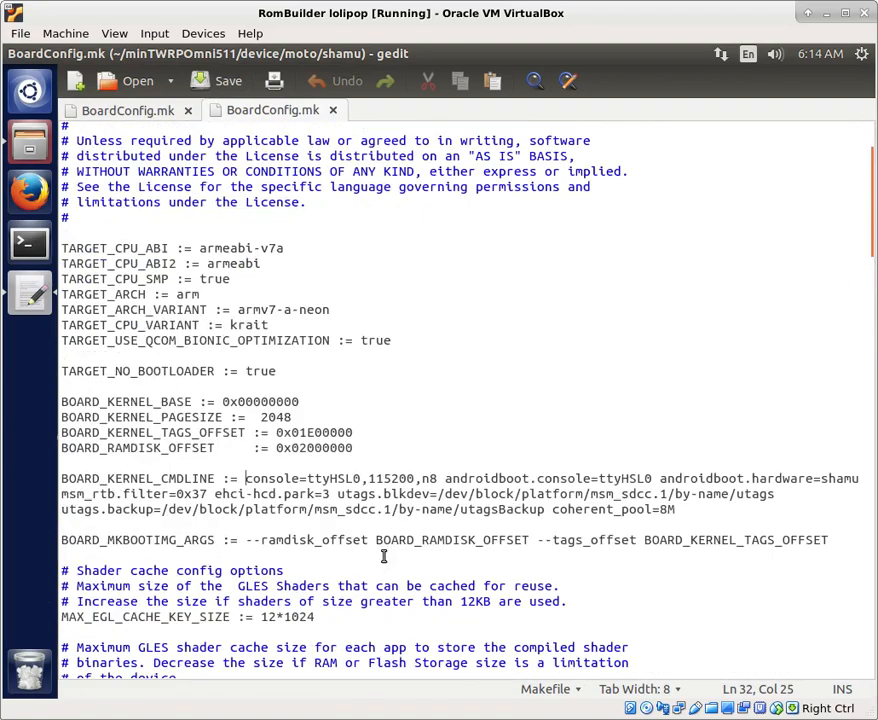
scroll(down, 3)
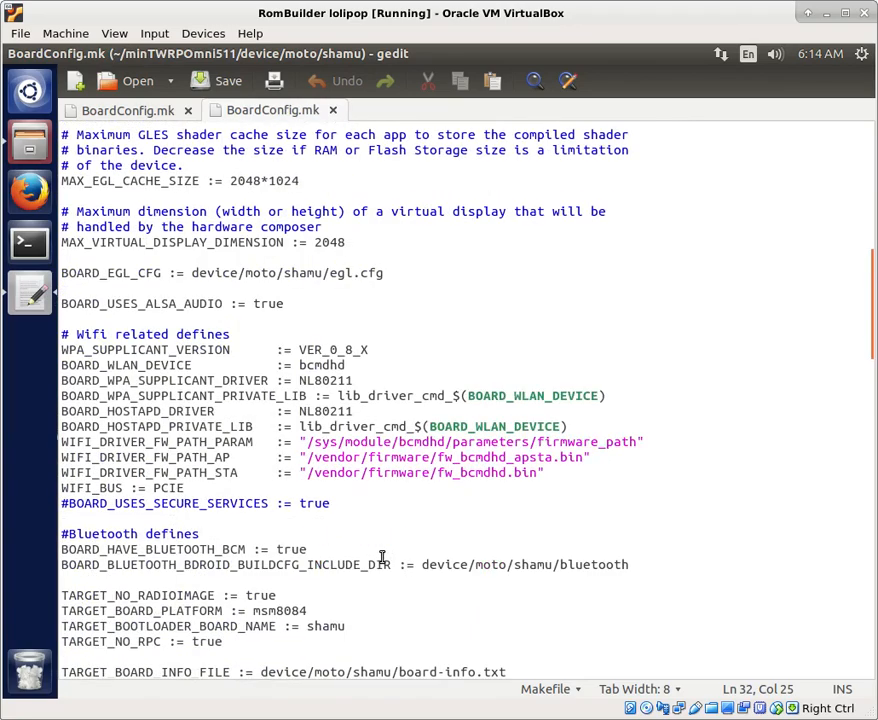
scroll(down, 3)
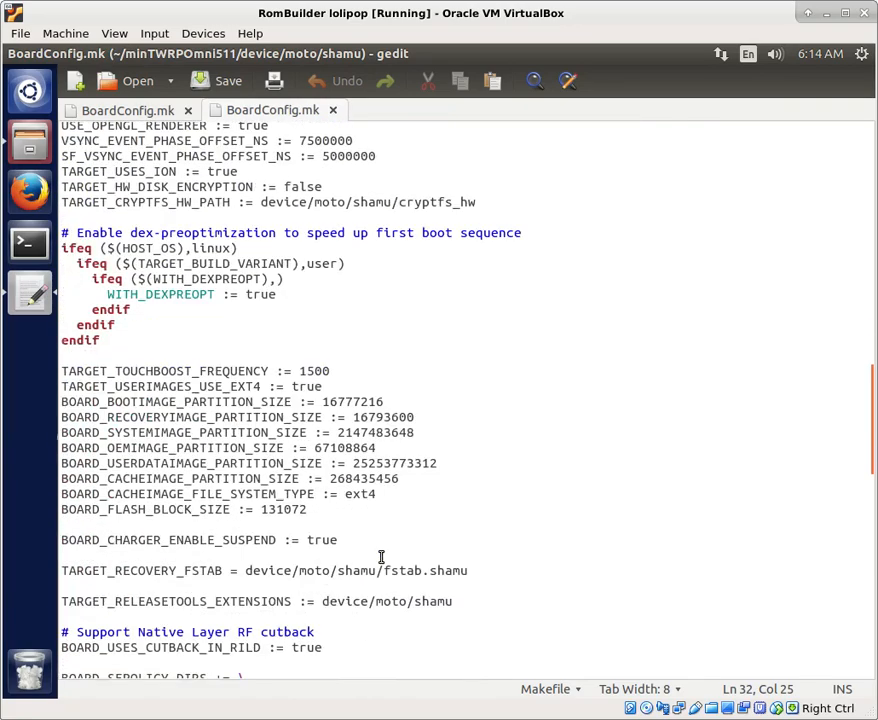
scroll(down, 3)
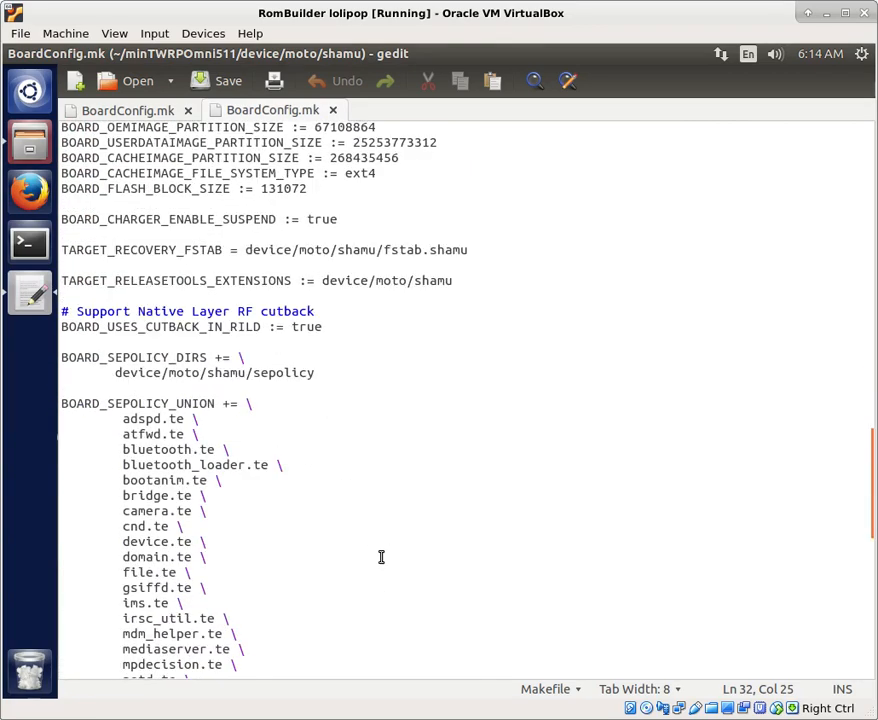
scroll(down, 3)
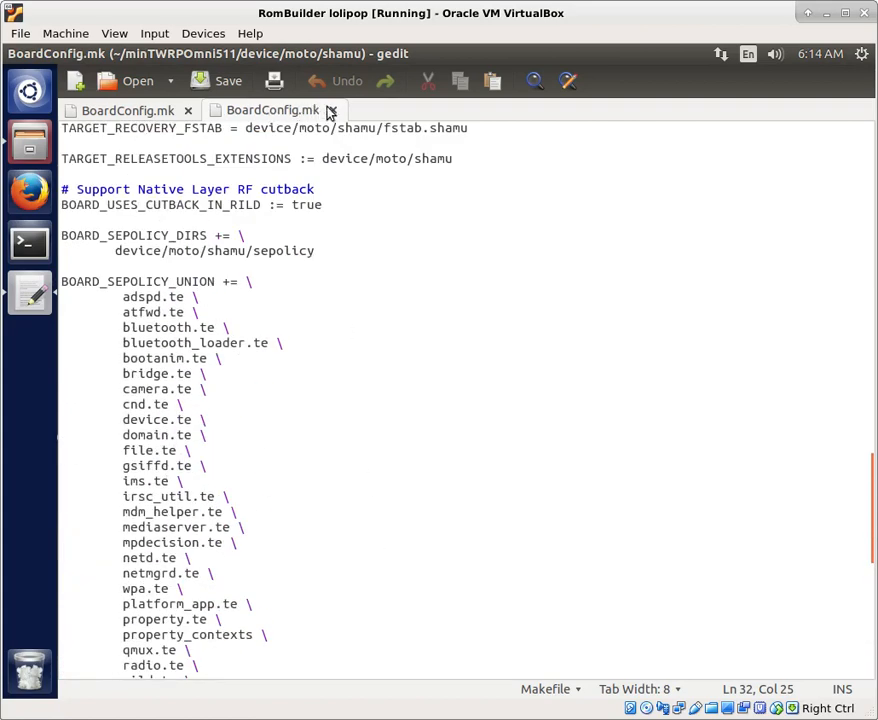
click(136, 80)
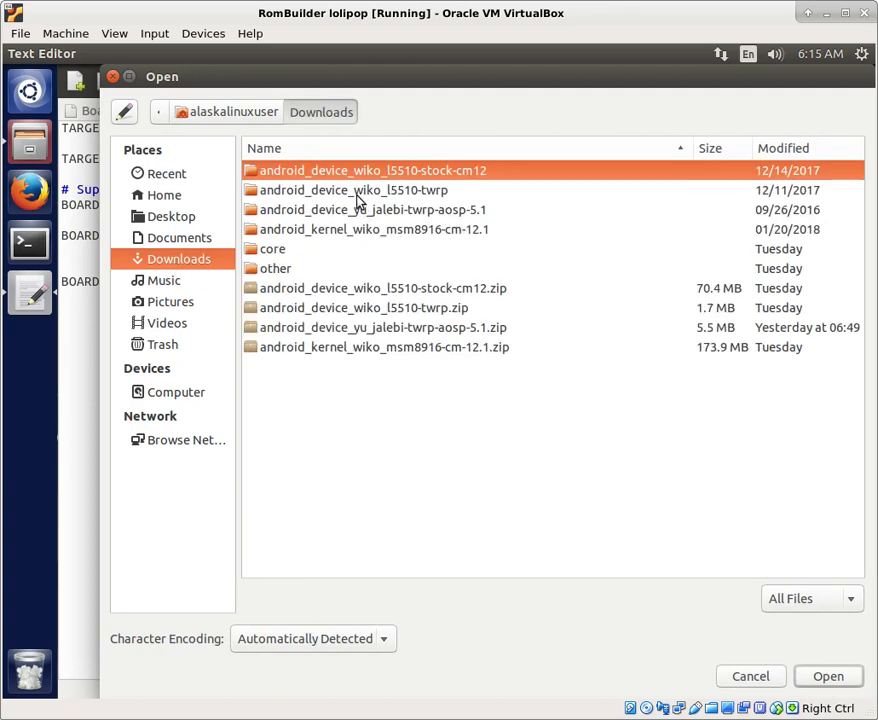
Enter the wiko l5510 stock cm12 folder to borrow its TARGET_KERNEL_SOURCE and TARGET_KERNEL_CONFIG lines
double_click(352, 190)
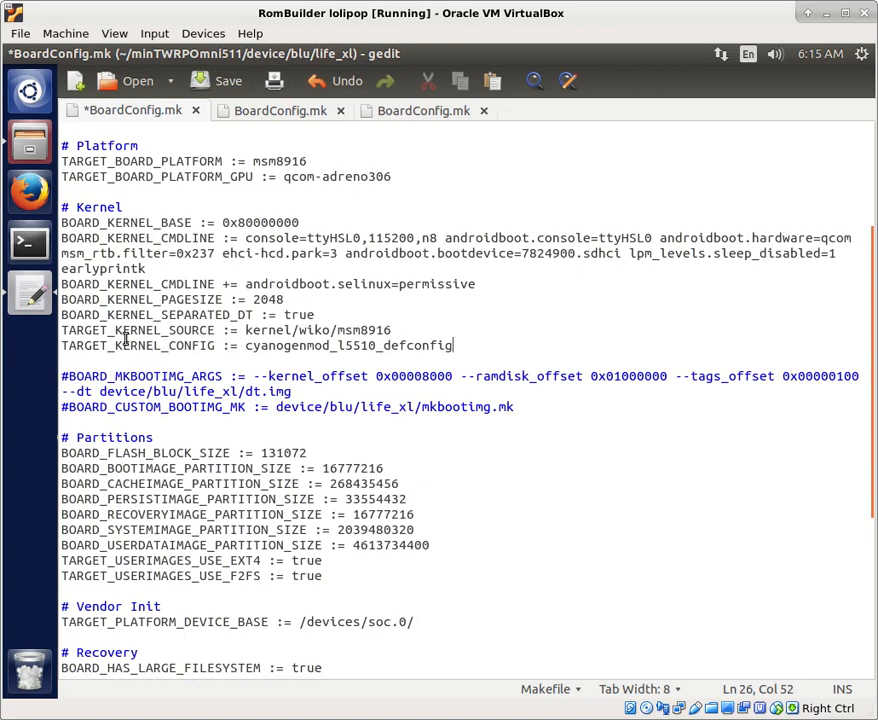
Change TARGET_KERNEL_SOURCE from kernel/wiko/msm8916 to kernel/blu/life_xl and save
double_click(312, 328)
text(blu)
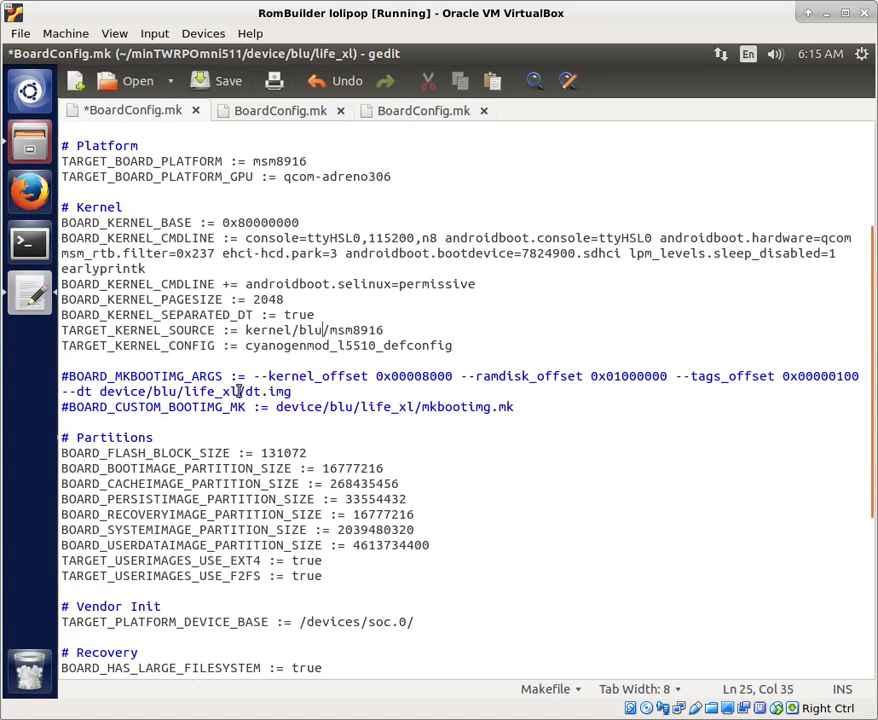
double_click(340, 330)
text(life)
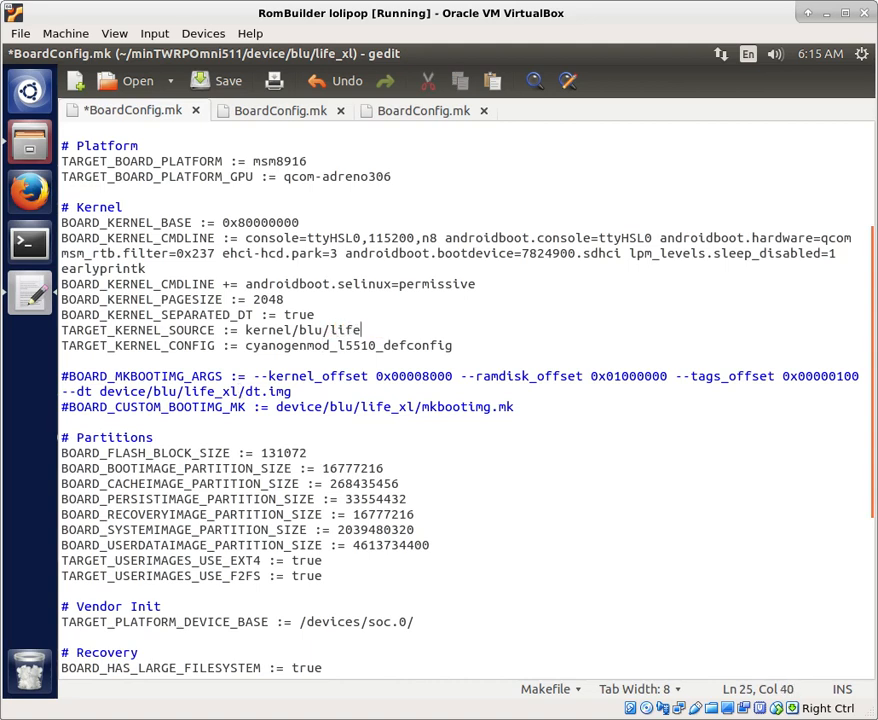
text(_xl)
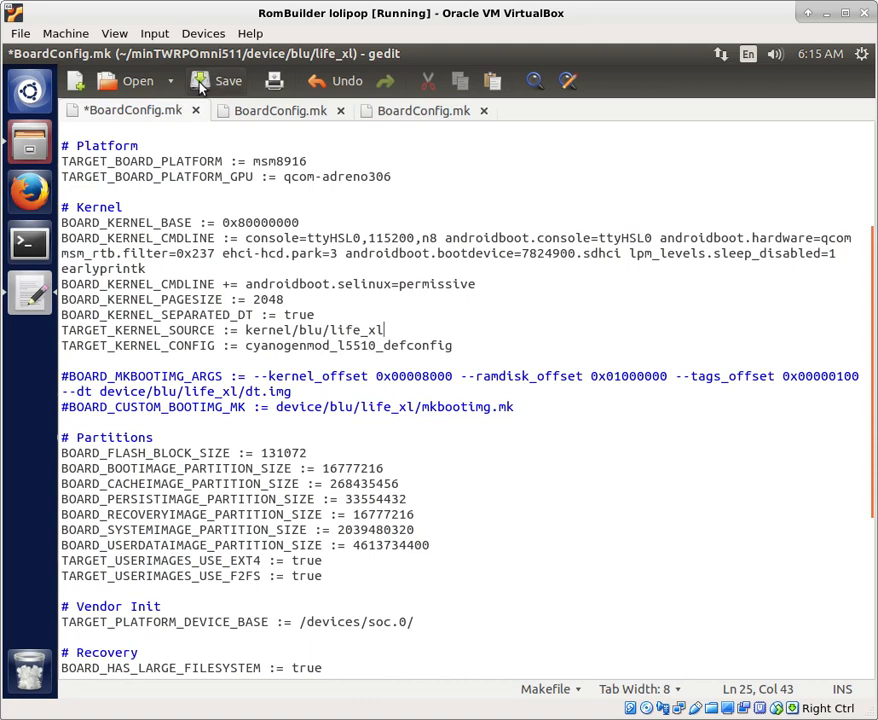
click(228, 80)
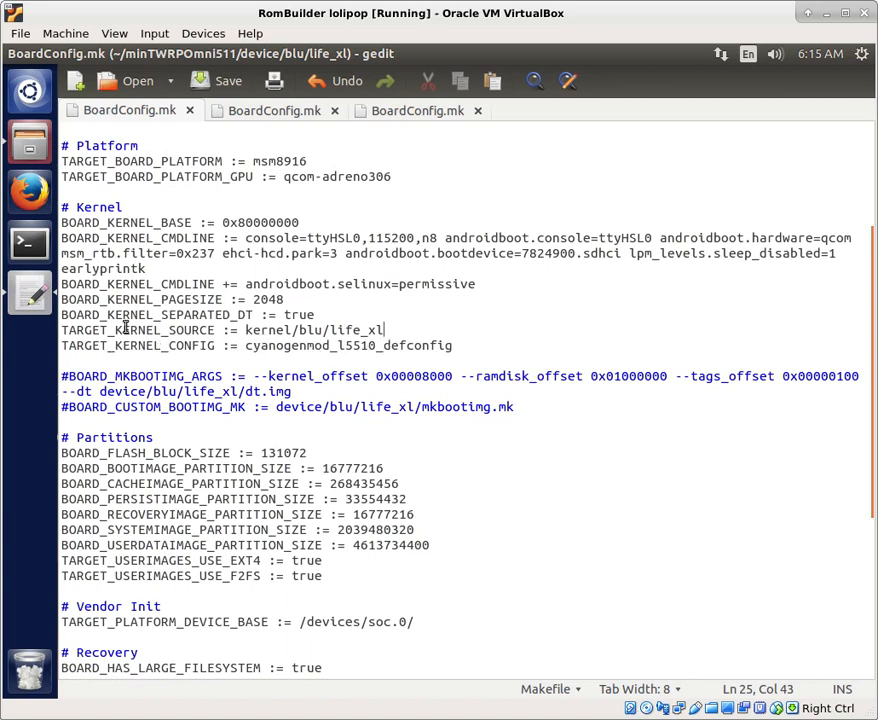
click(28, 140)
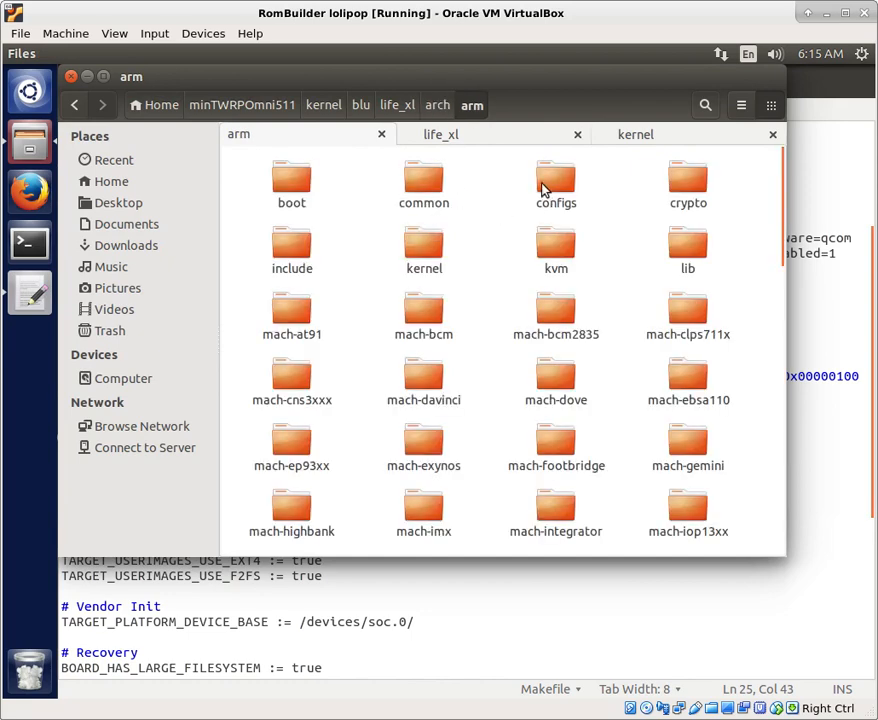
Browse kernel/blu/life_xl/arch/arm/configs, select msm8916_l5261_defconfig, and return to life_xl's BoardConfig.mk
double_click(556, 180)
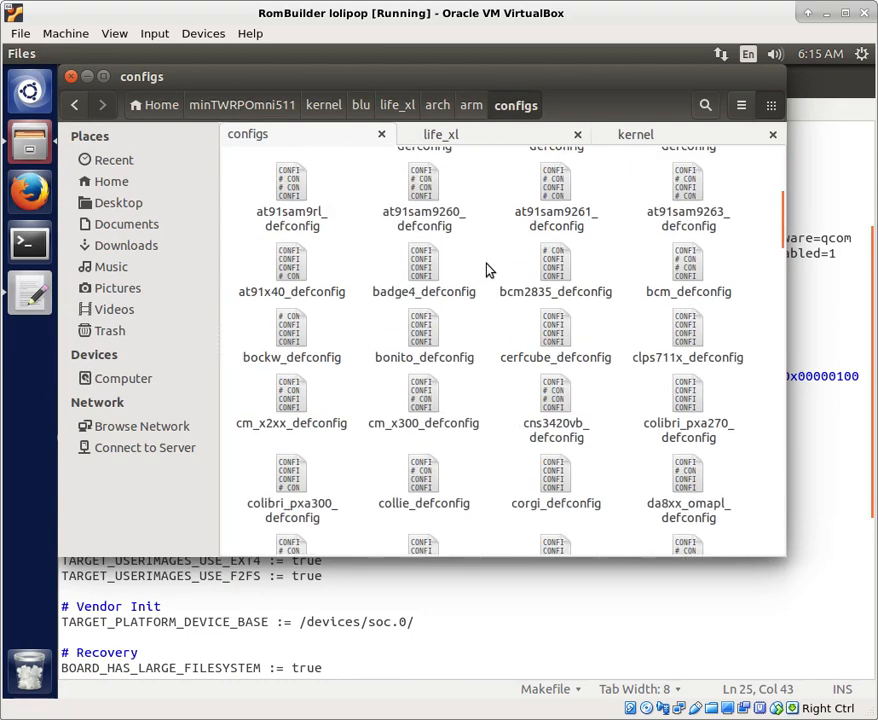
scroll(down, 3)
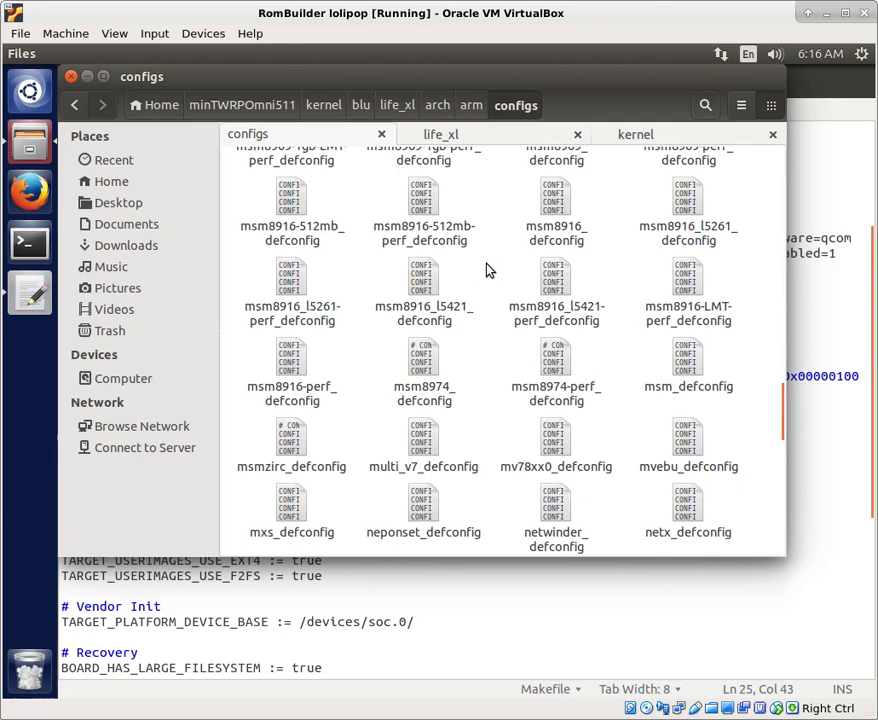
mouse_move(424, 278)
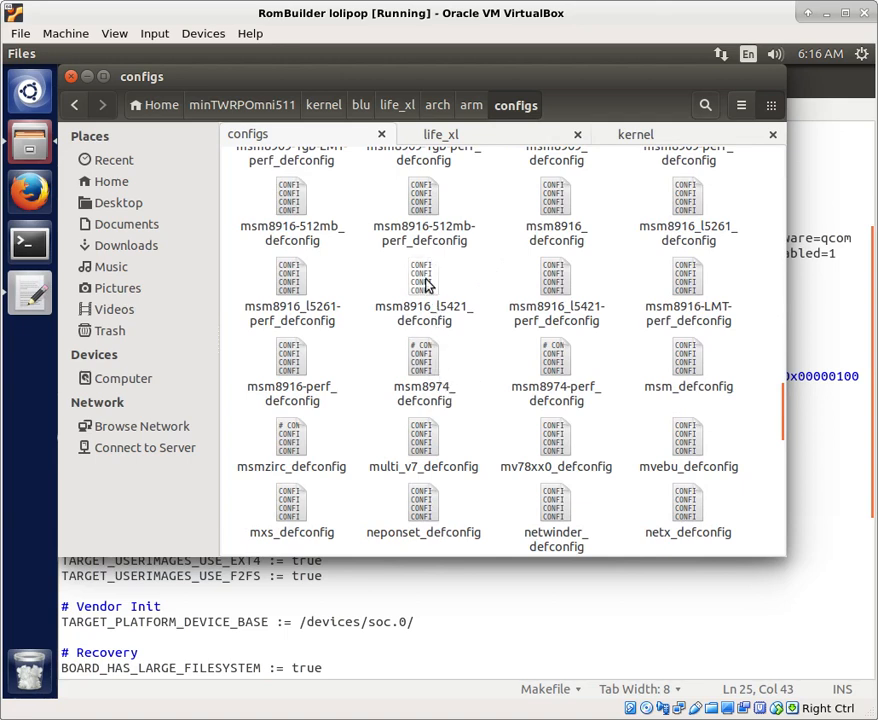
click(424, 290)
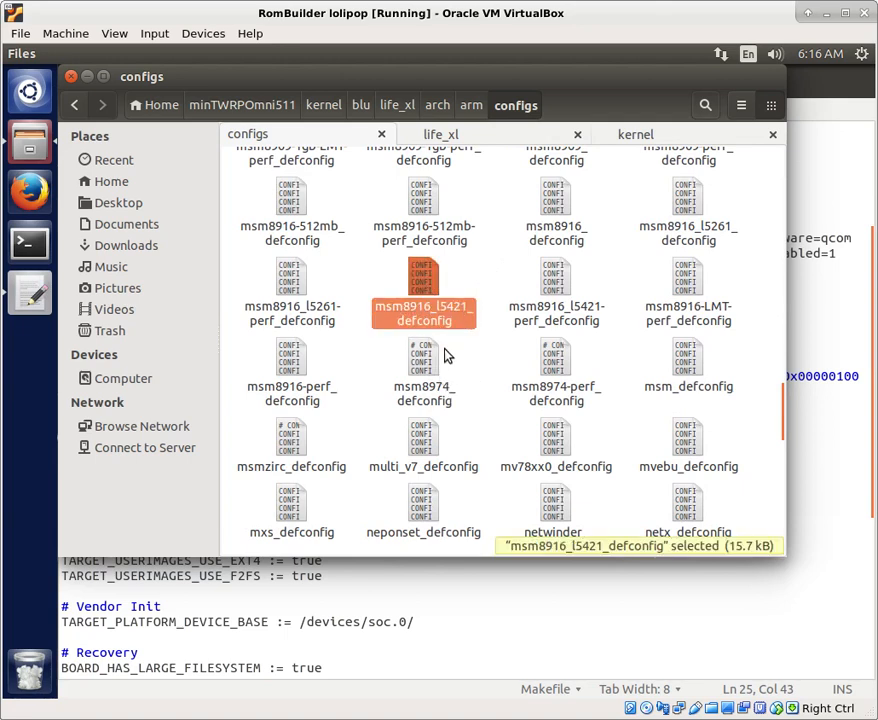
mouse_move(358, 316)
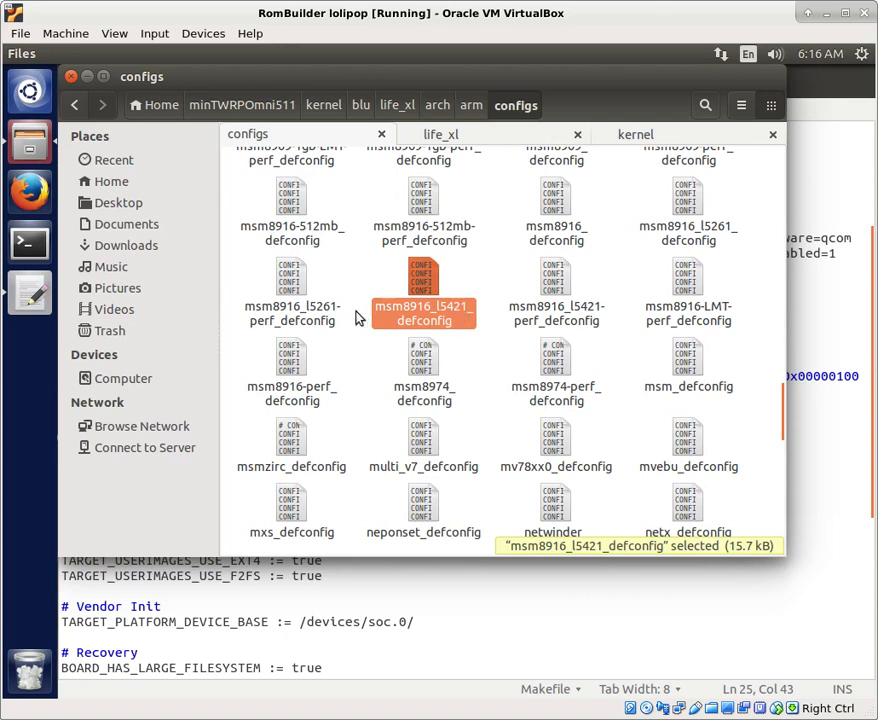
click(292, 290)
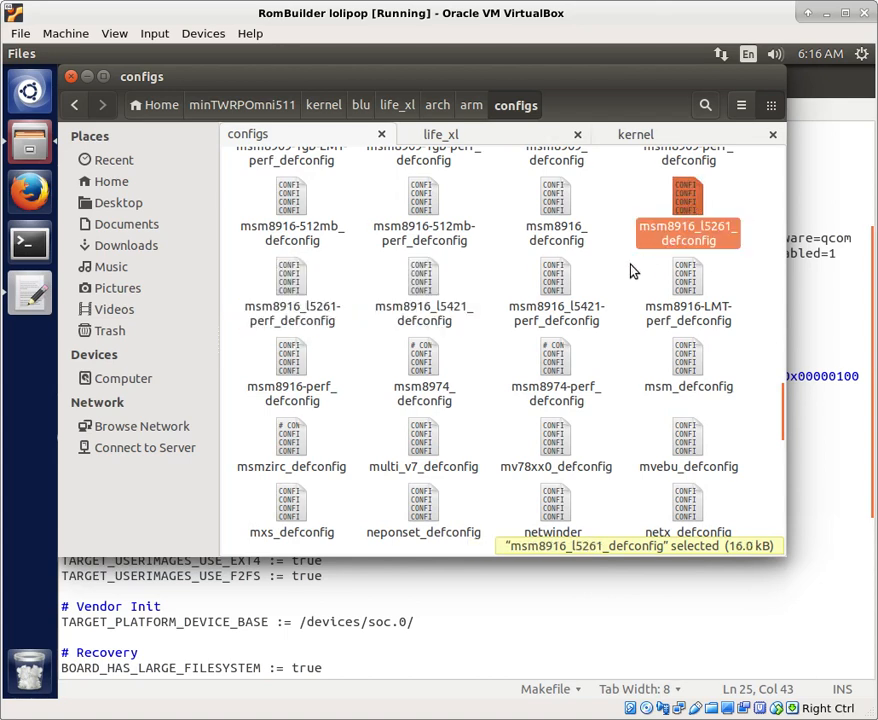
mouse_move(676, 252)
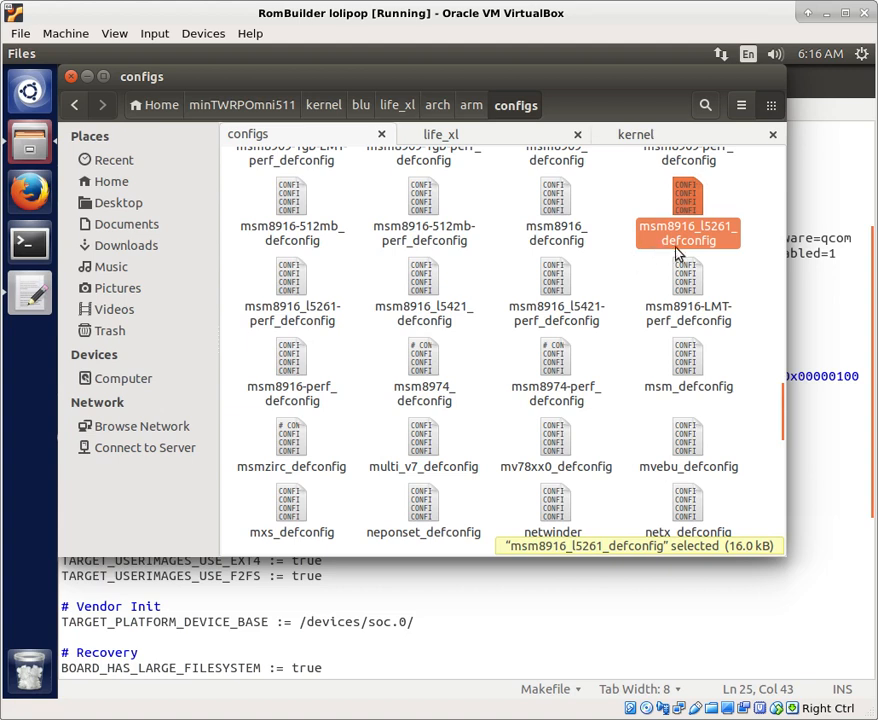
mouse_move(680, 252)
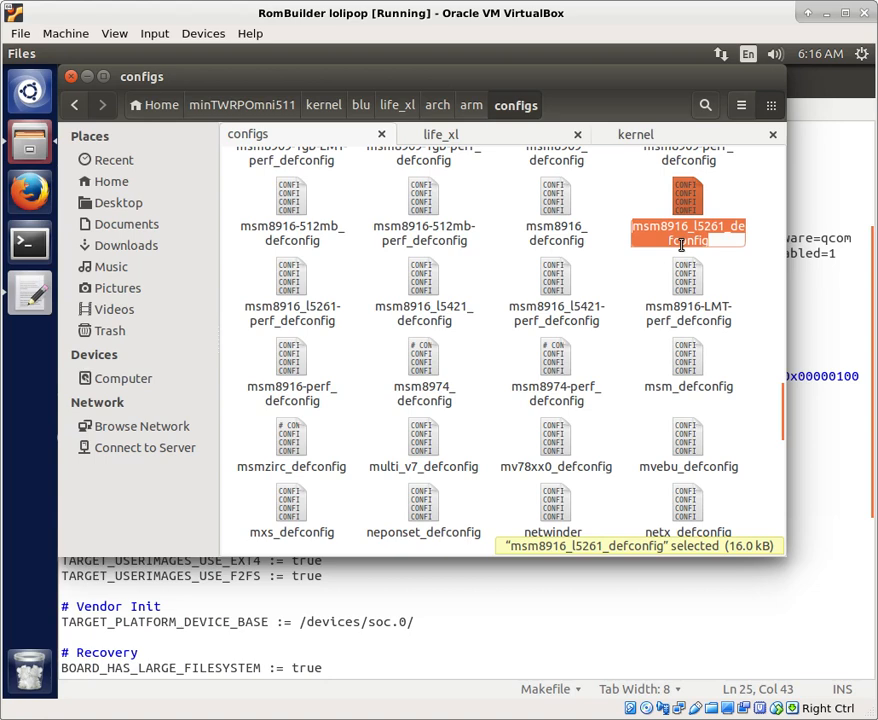
click(660, 458)
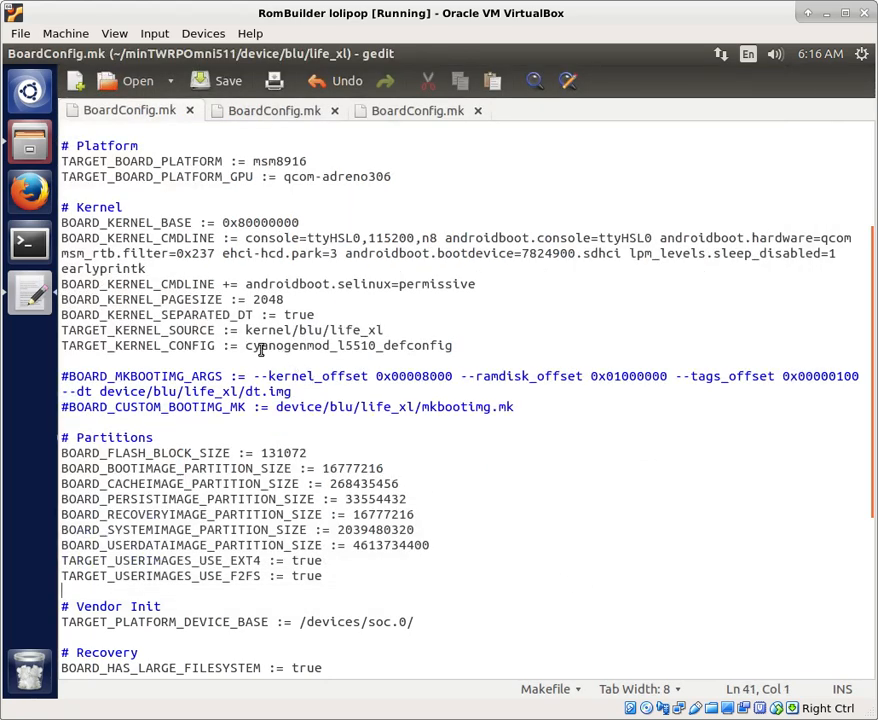
Replace cyanogenmod_l5510_defconfig with msm8916_l5261_defconfig on the TARGET_KERNEL_CONFIG line
double_click(348, 344)
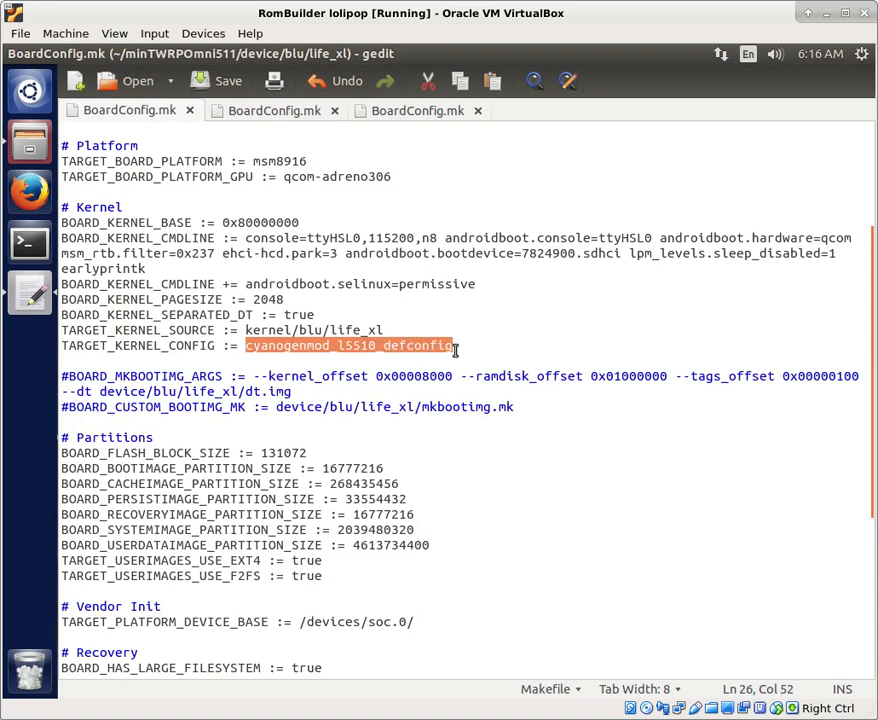
text(msm8916_l5261_defconfig)
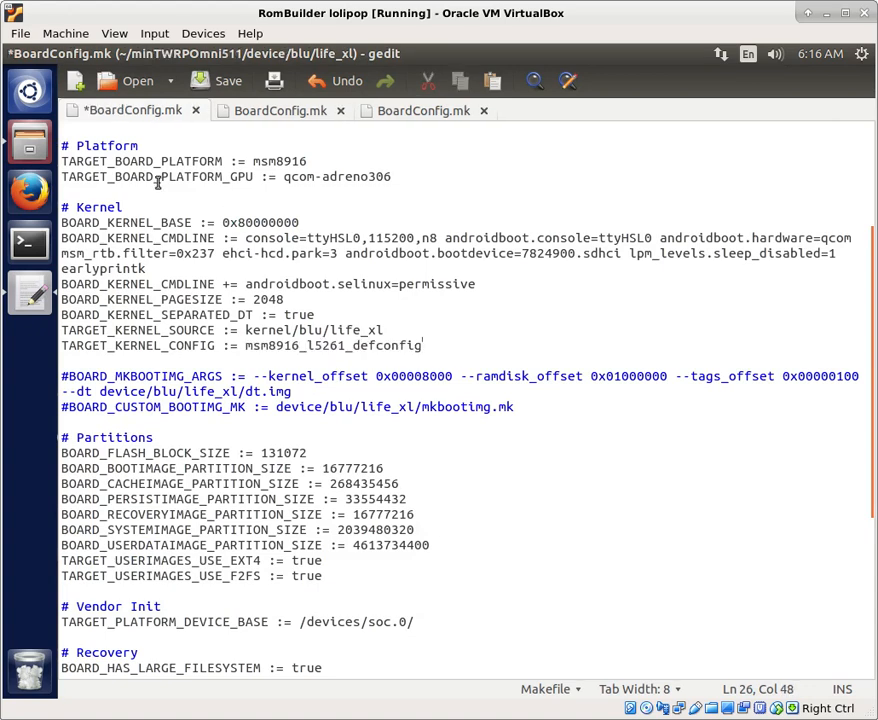
click(216, 80)
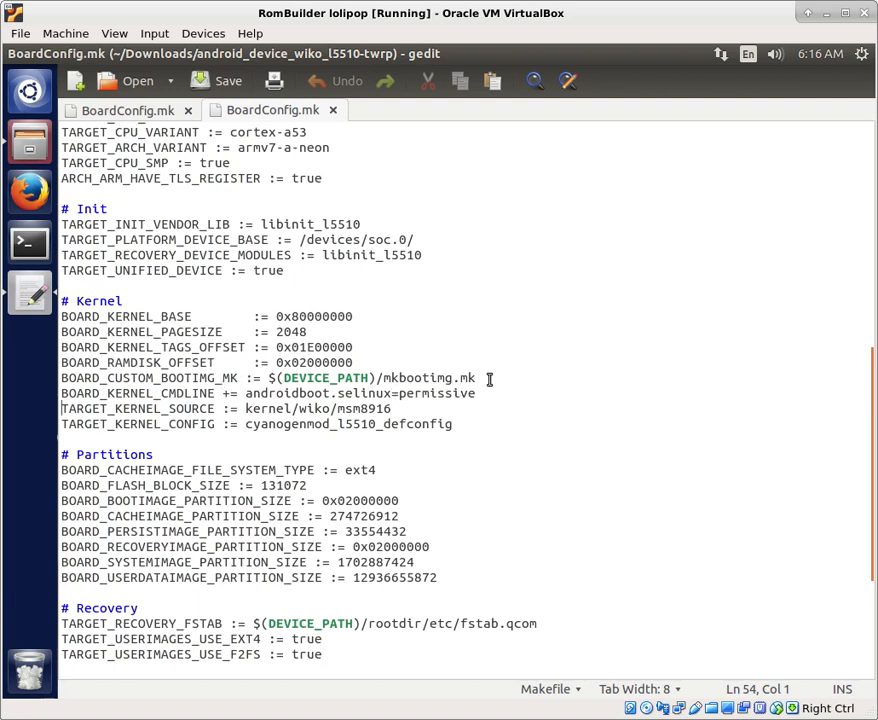
Review the wiko l5510 Kernel section, then return to life_xl's BoardConfig.mk and save it
scroll(down, 3)
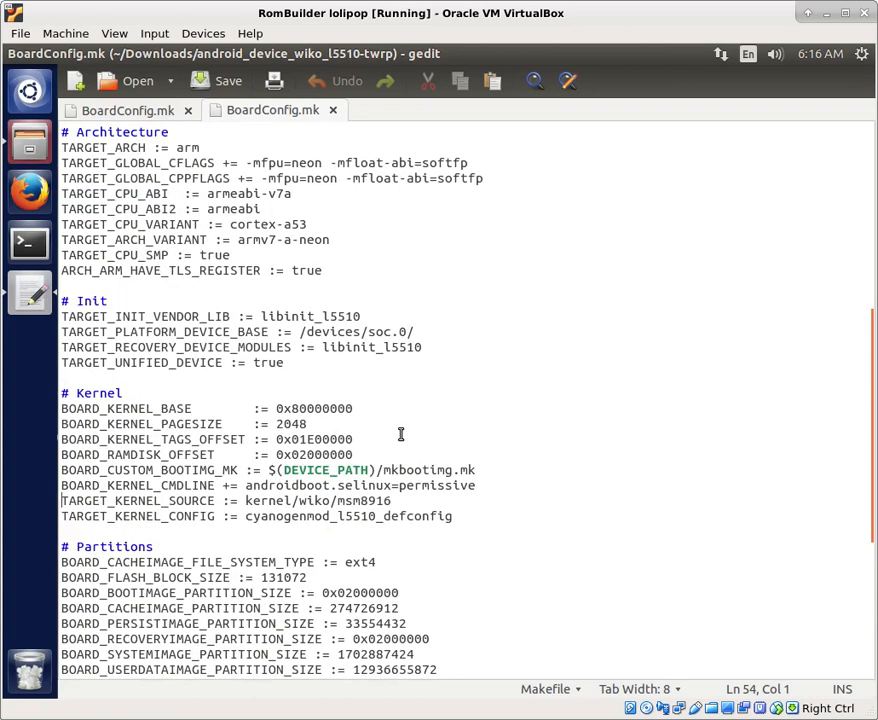
click(120, 110)
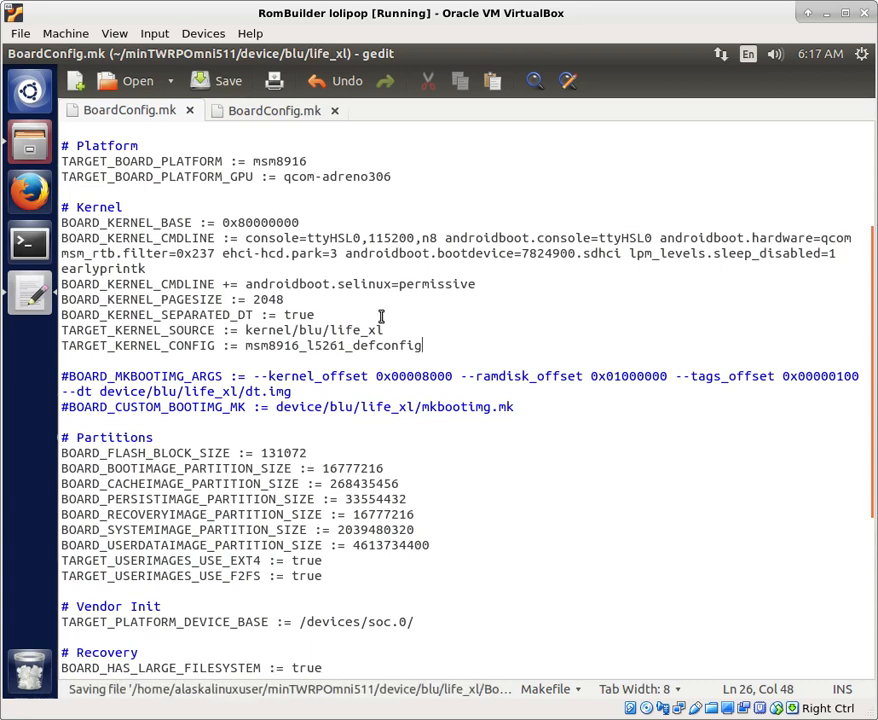
mouse_move(30, 242)
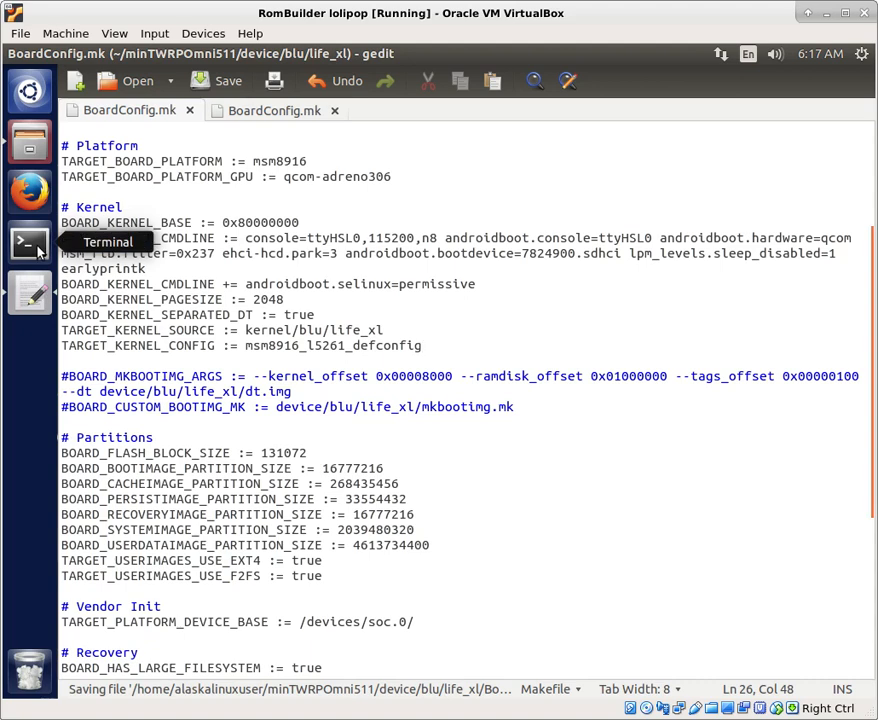
In a new Terminal, cd into minTWRPOmni511, source build/envsetup.sh and check the command history
click(28, 244)
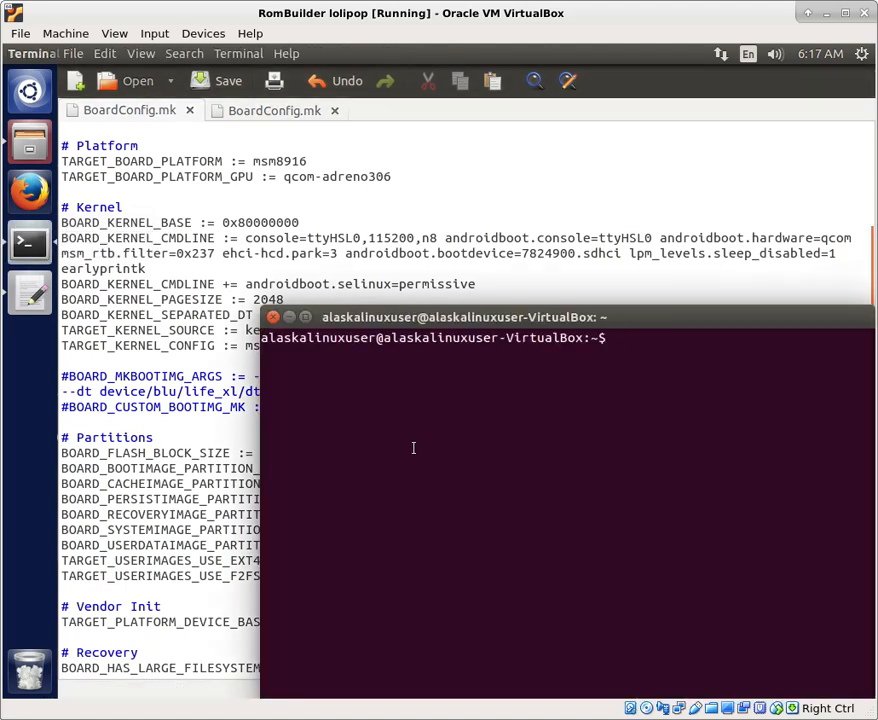
text(cd minTWRPOmni511/)
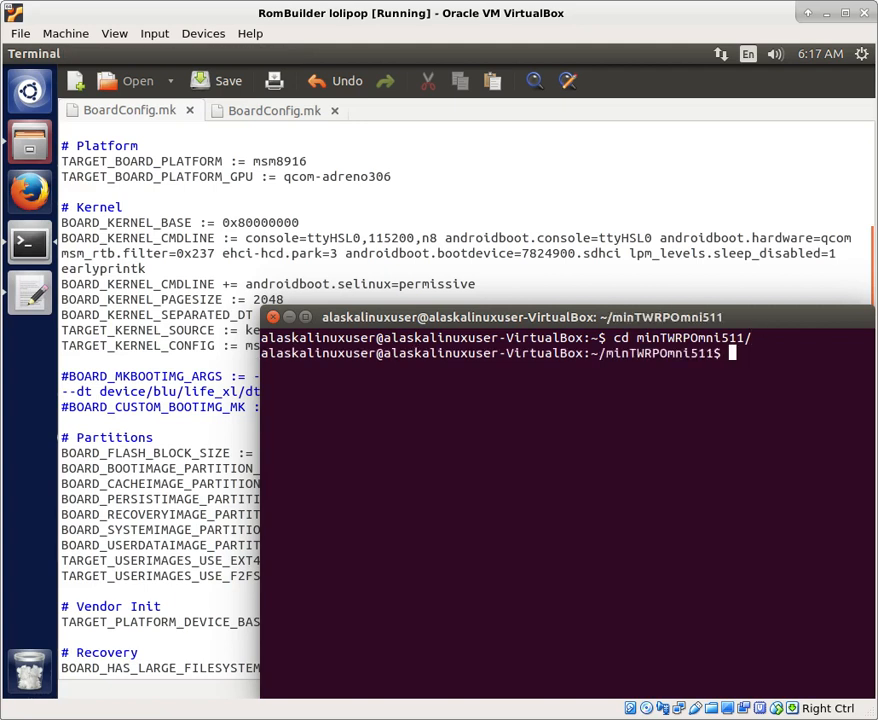
text(.)
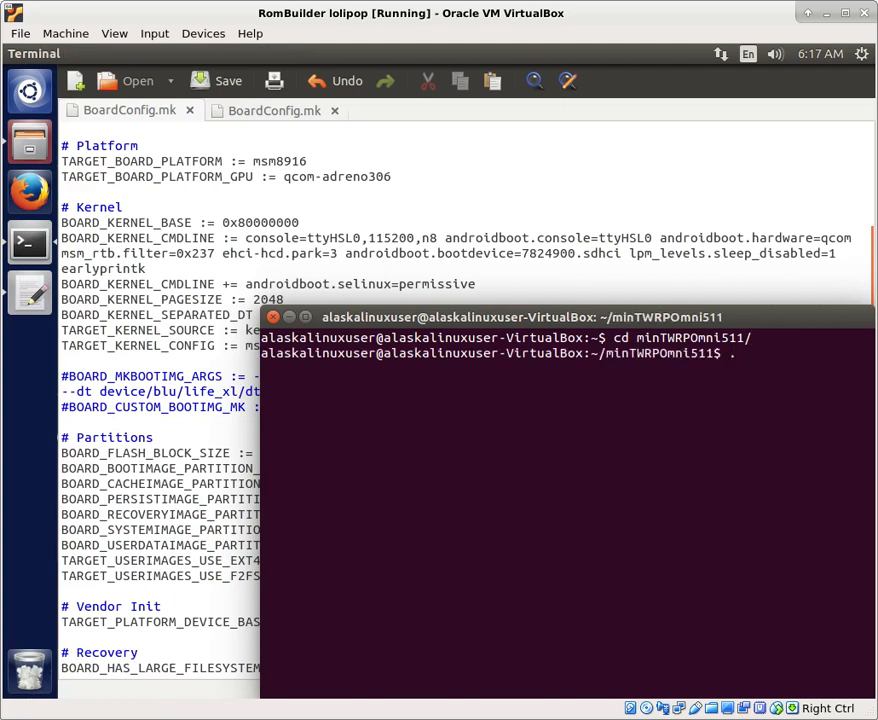
text(build/envsetup.s)
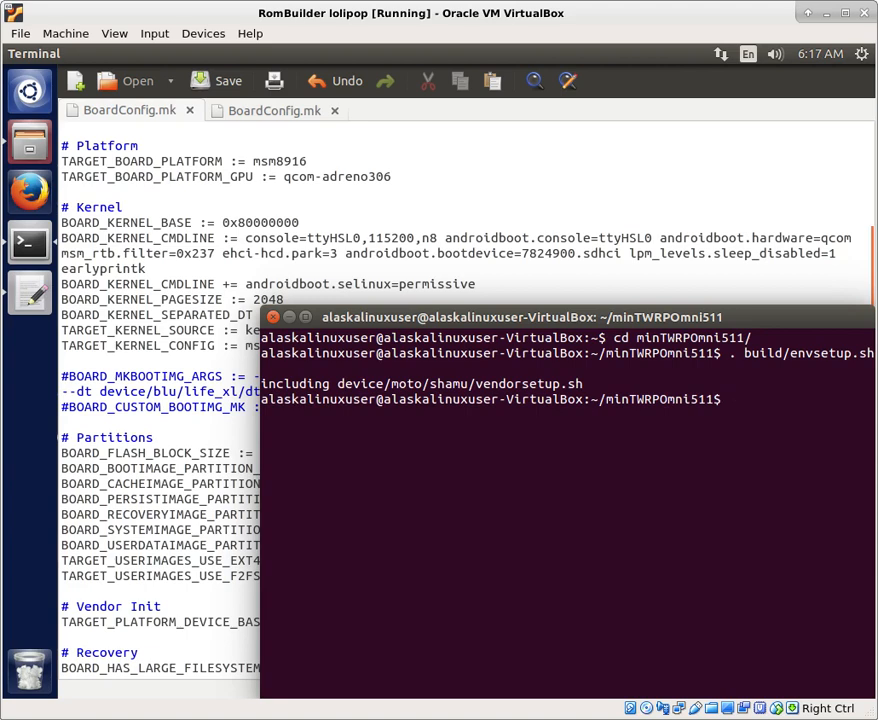
text(history)
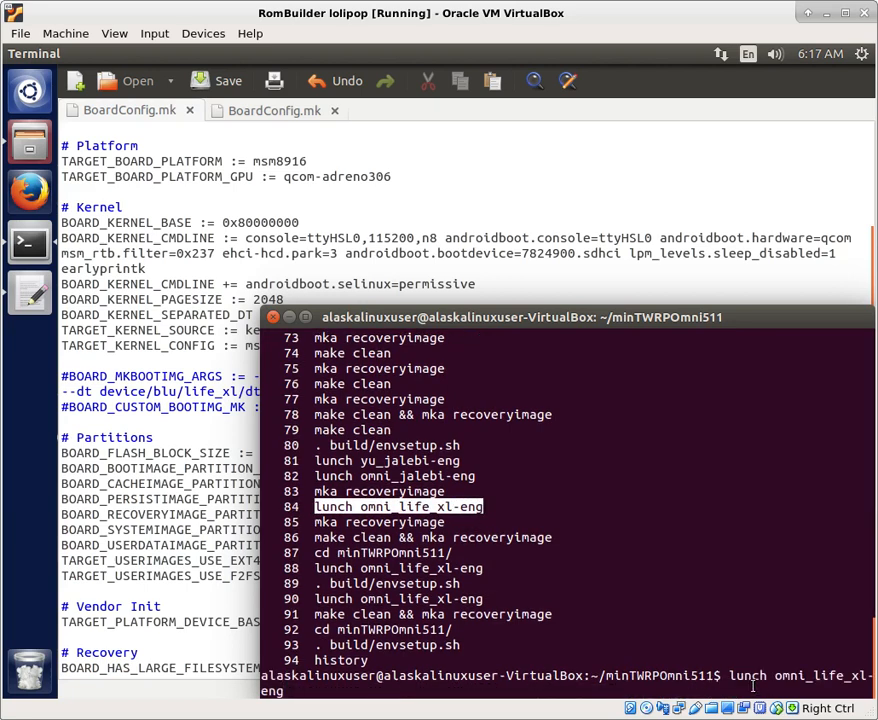
Run lunch omni_life_xl-eng and start mka recoveryimage, watching the Android.mk makefiles being included
scroll(down, 3)
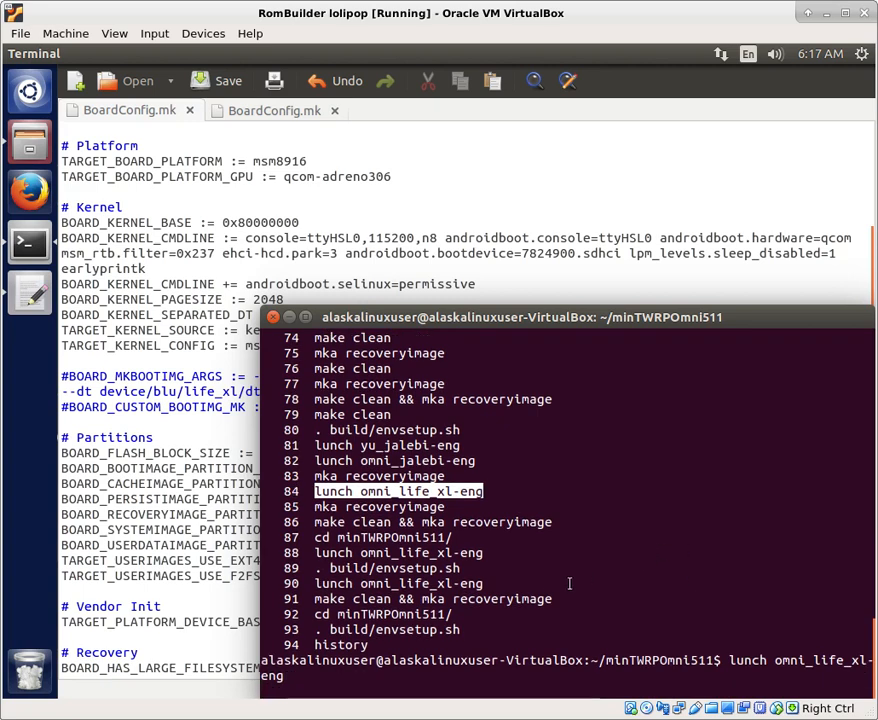
key(Return)
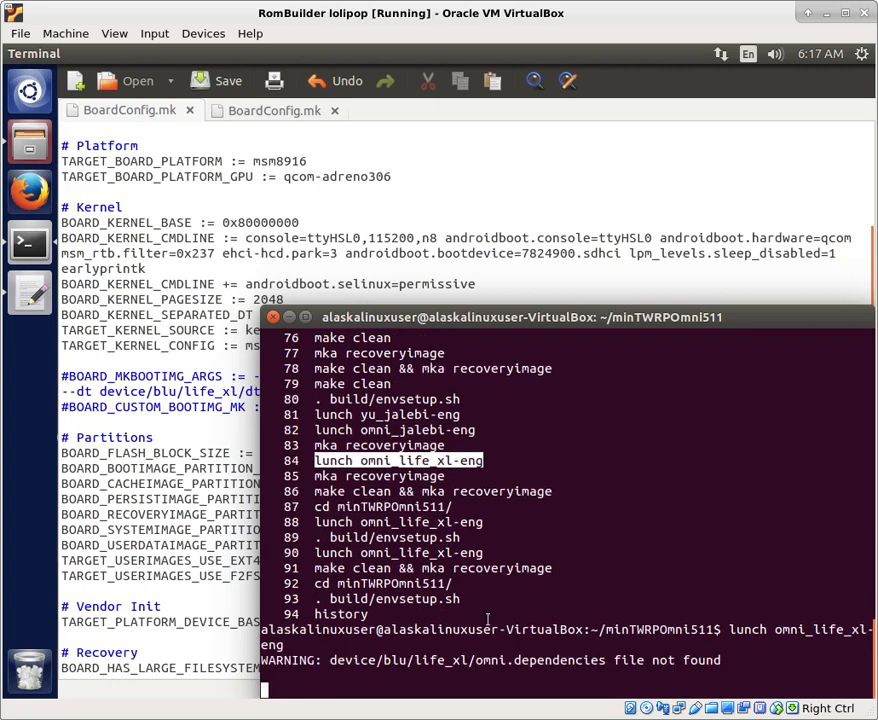
key(Return)
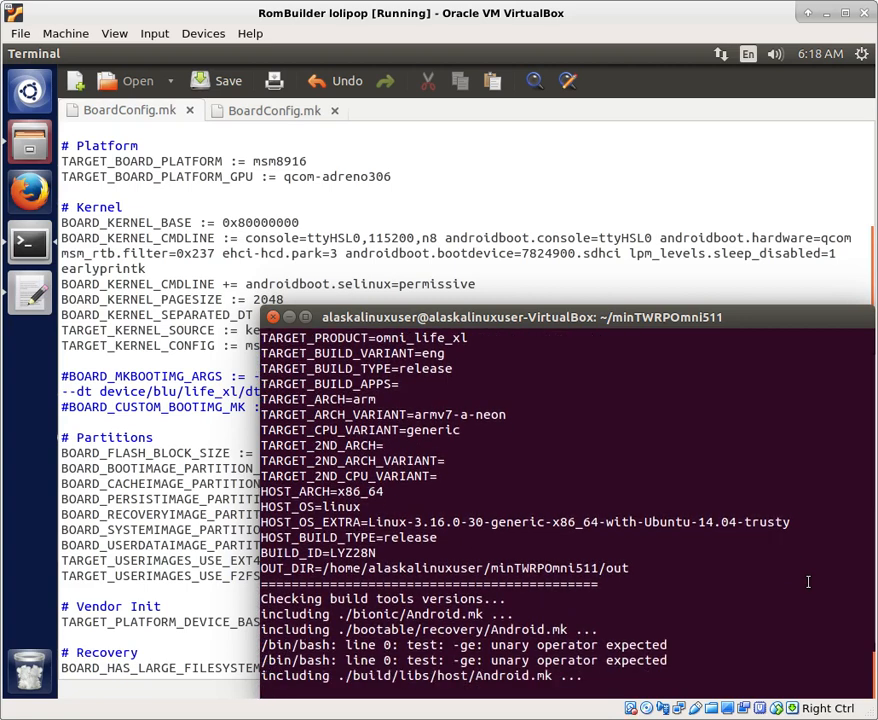
scroll(down, 3)
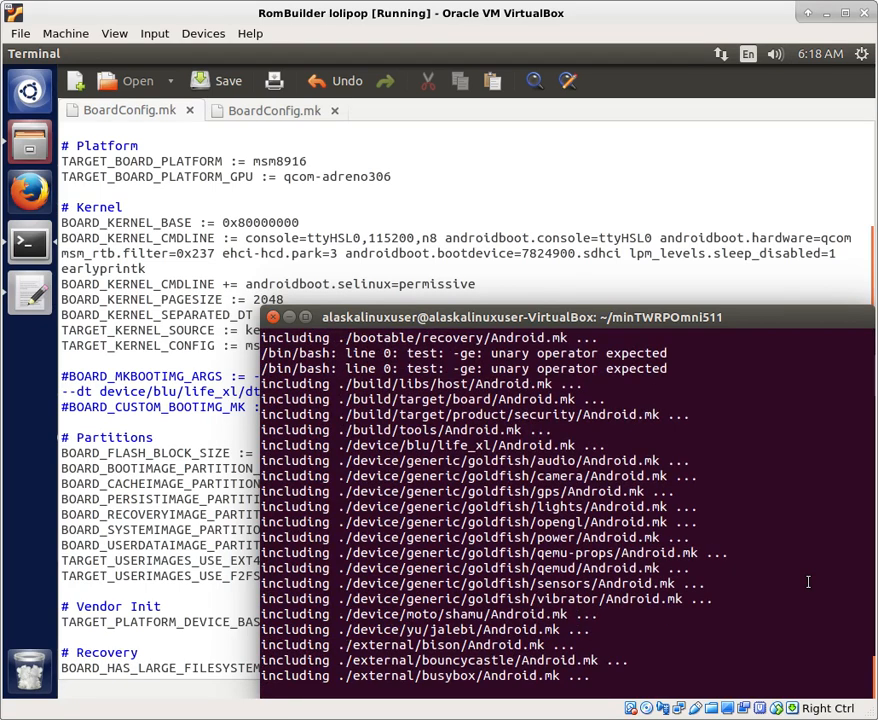